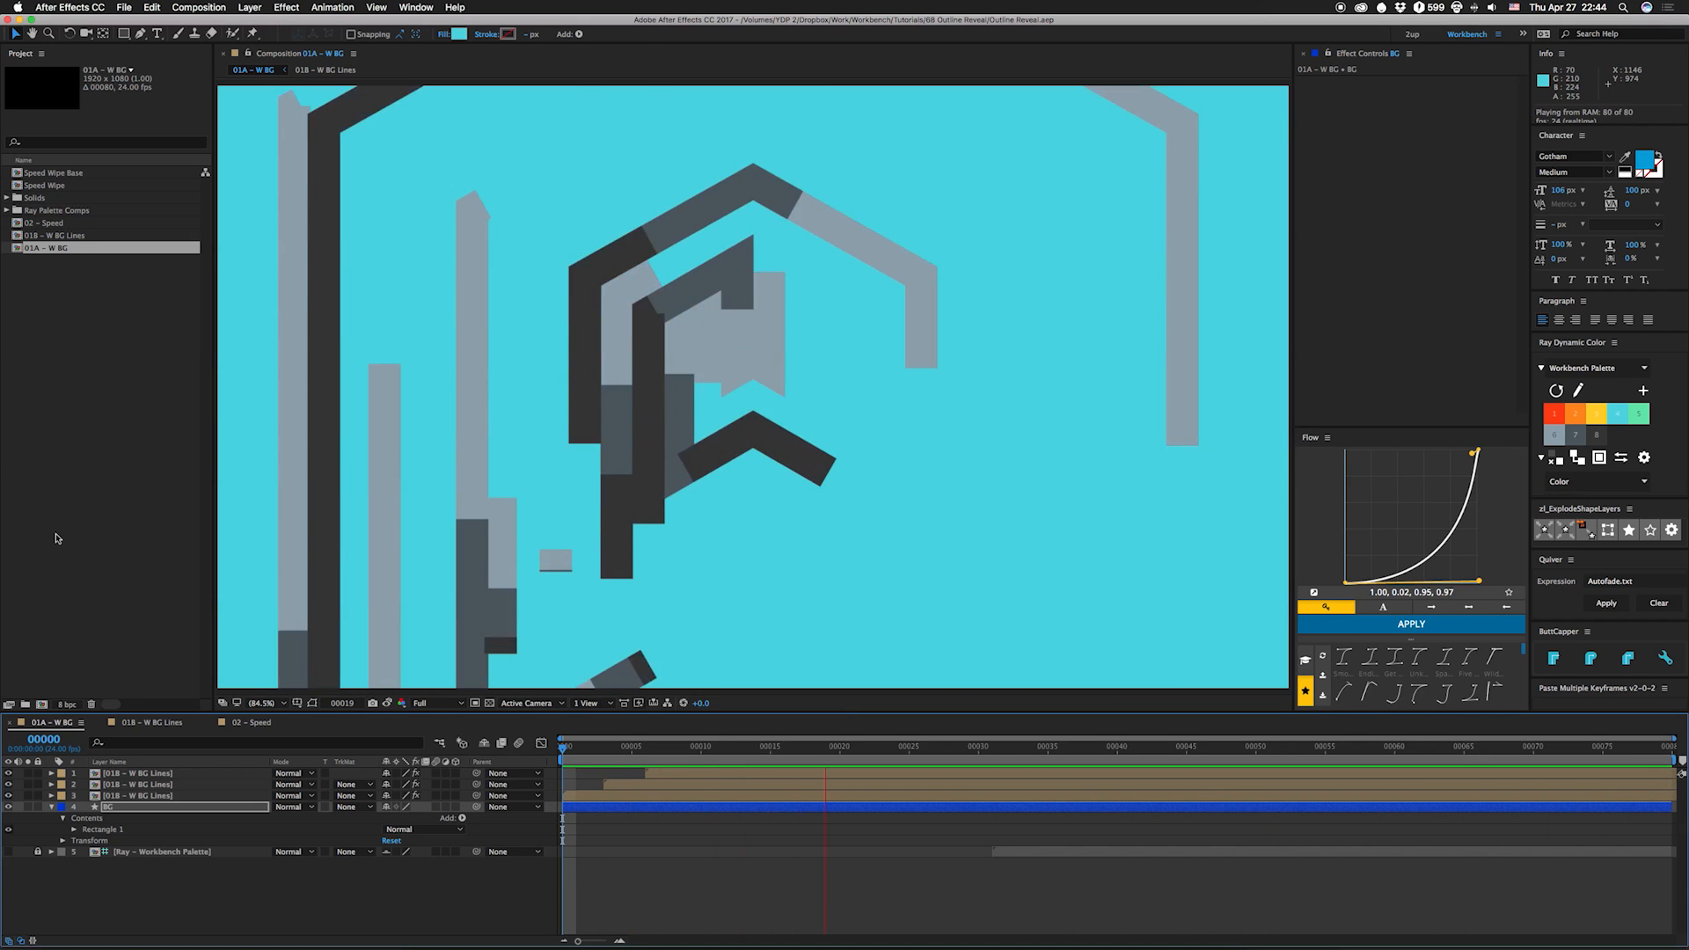
Step: Open the 01B – W BG Lines precomp from the 01A – W BG timeline
click(323, 69)
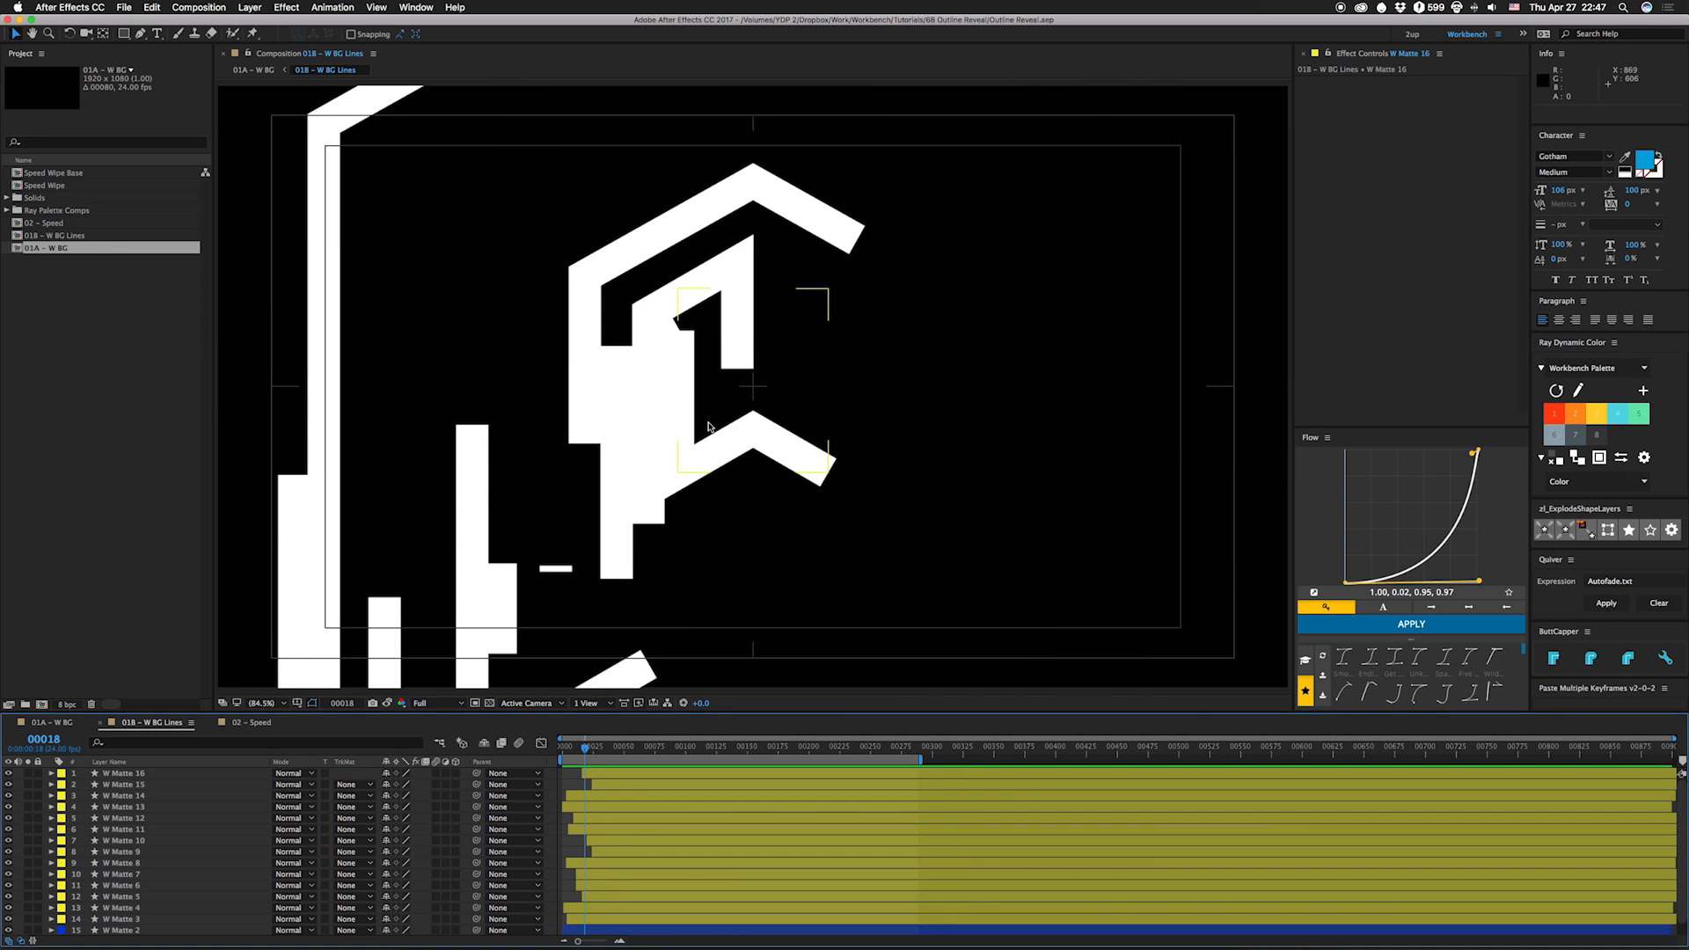
mouse_move(709, 303)
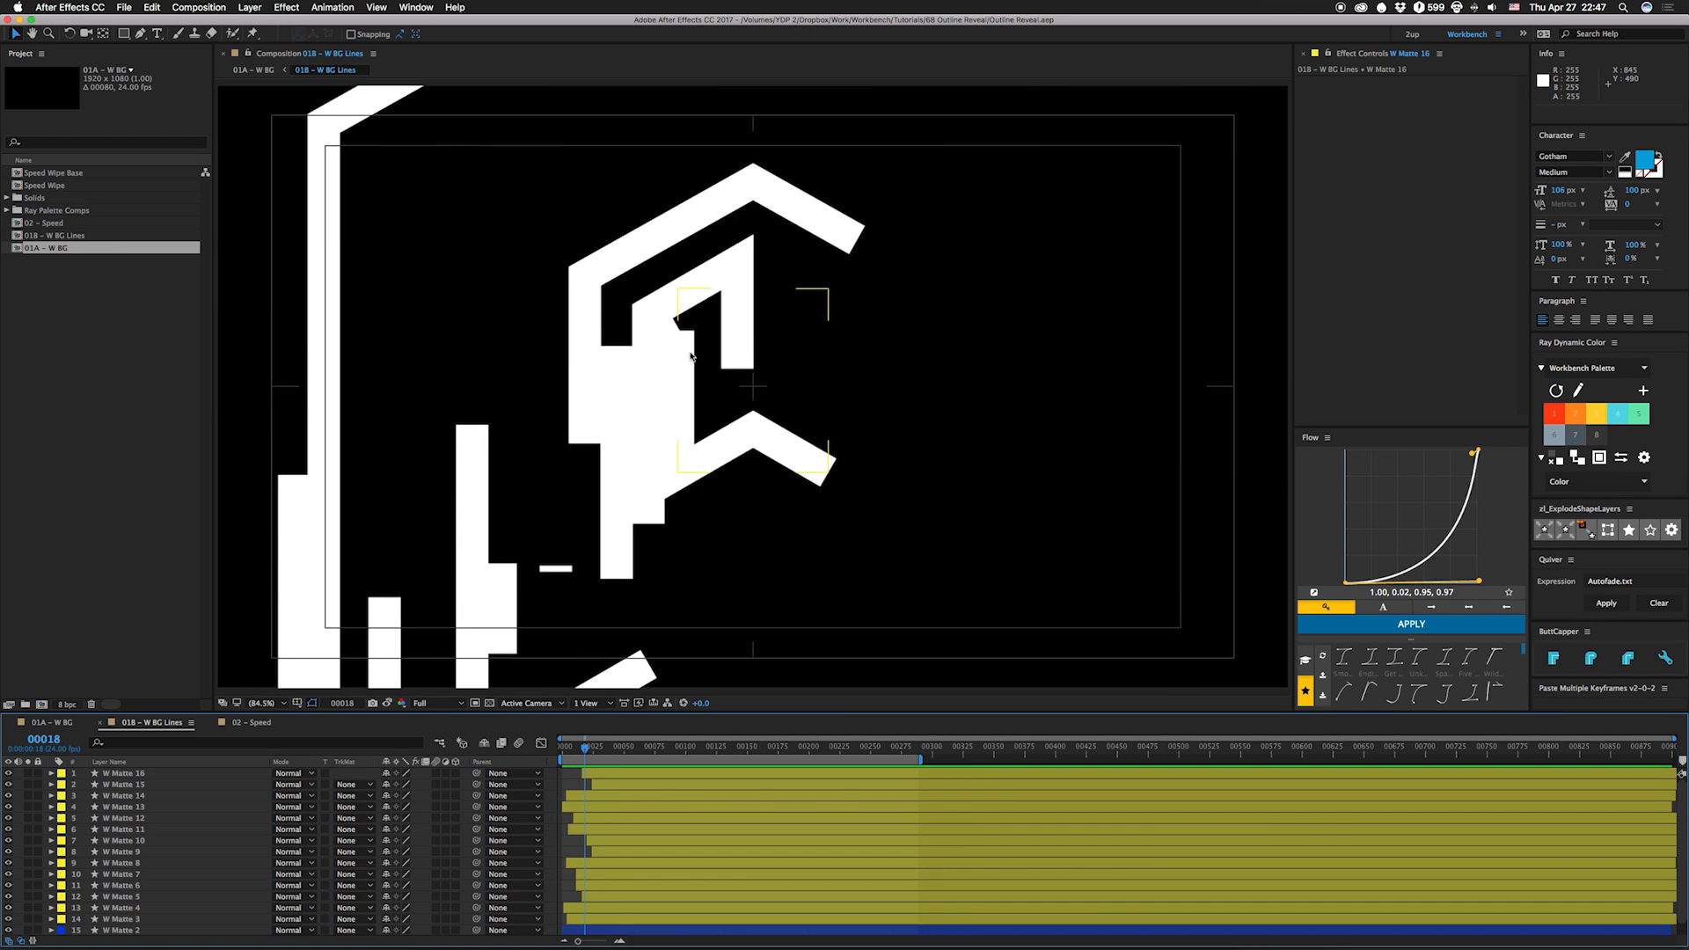
mouse_move(714, 387)
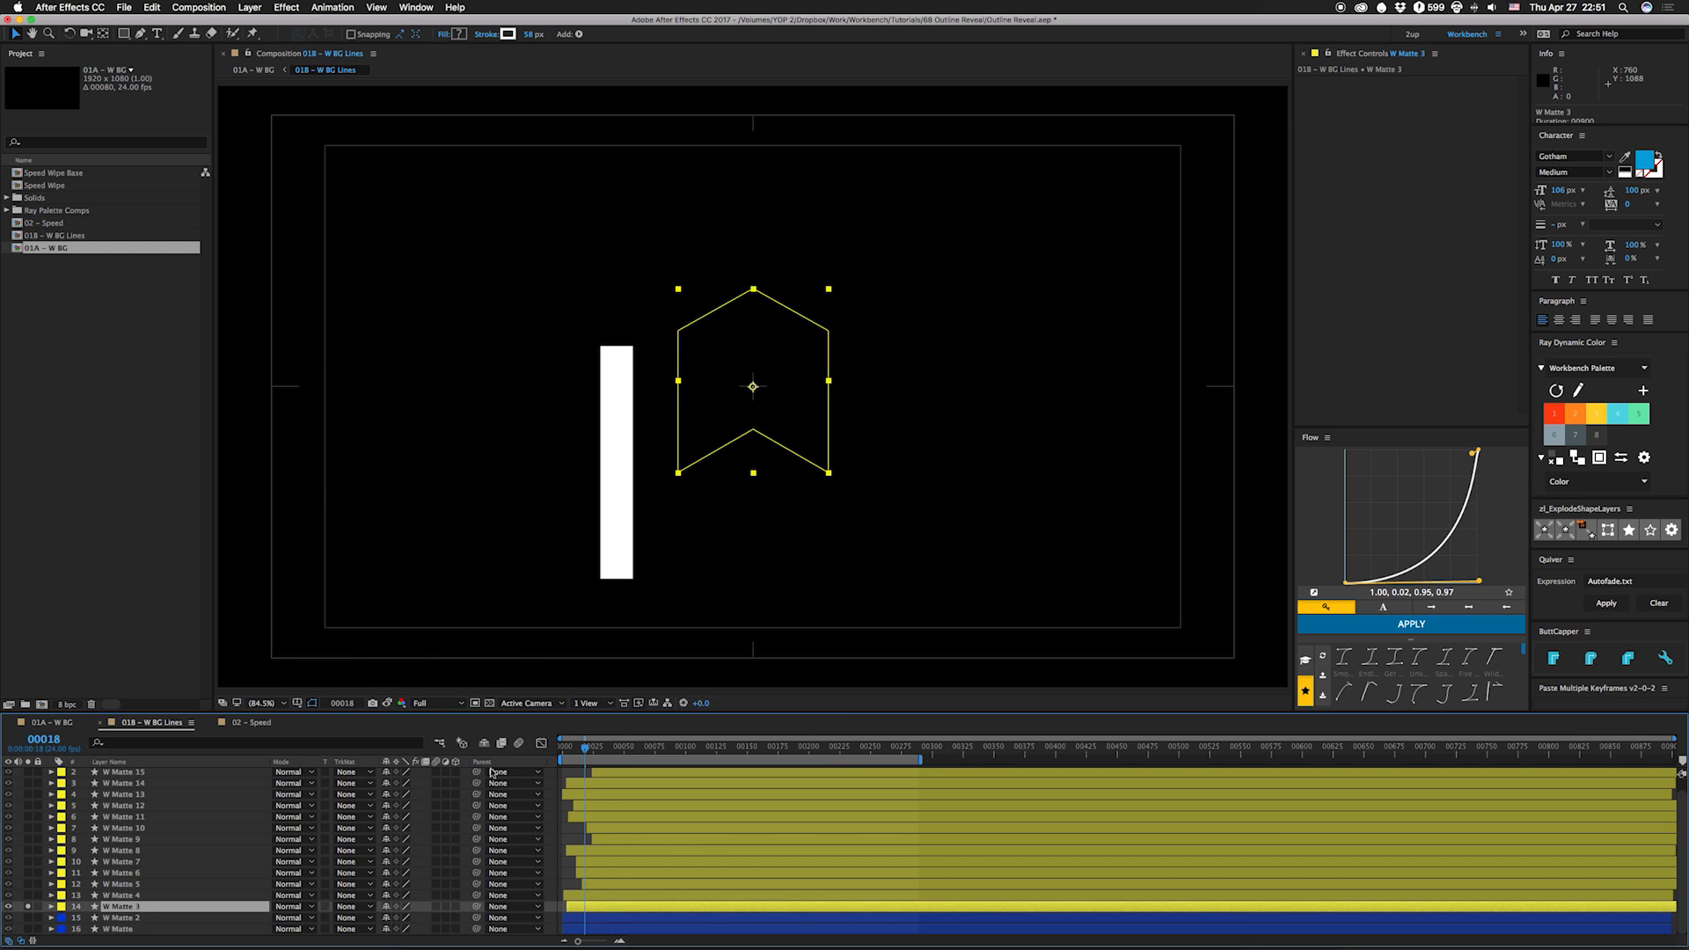
mouse_move(623, 405)
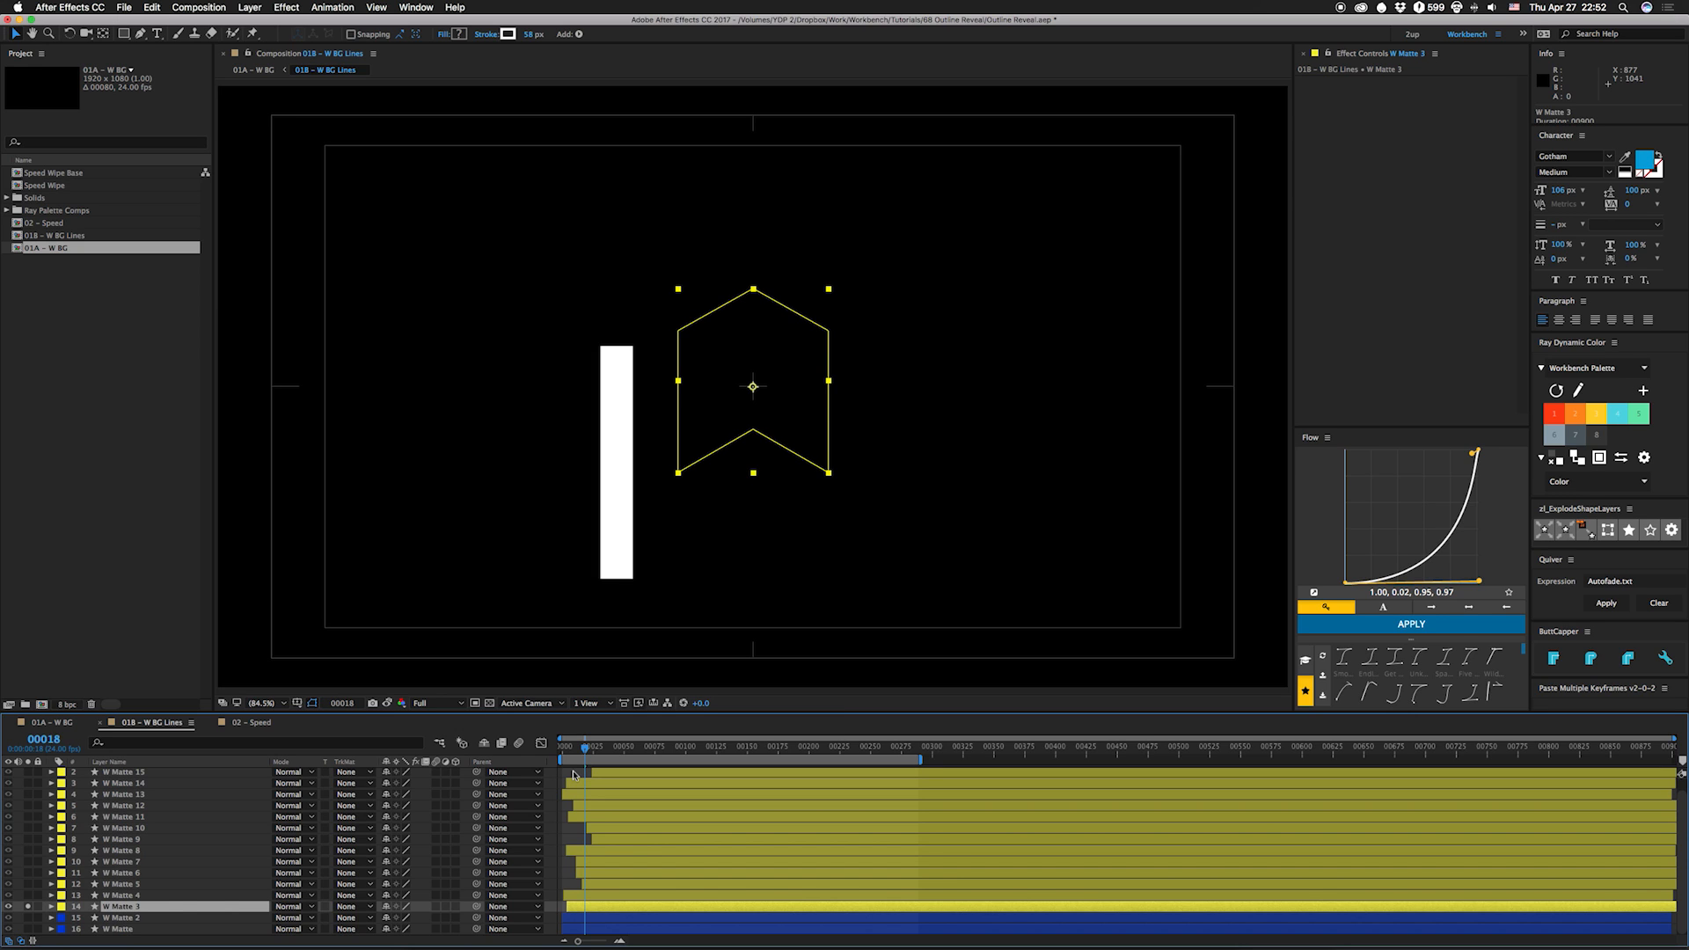
mouse_move(802, 442)
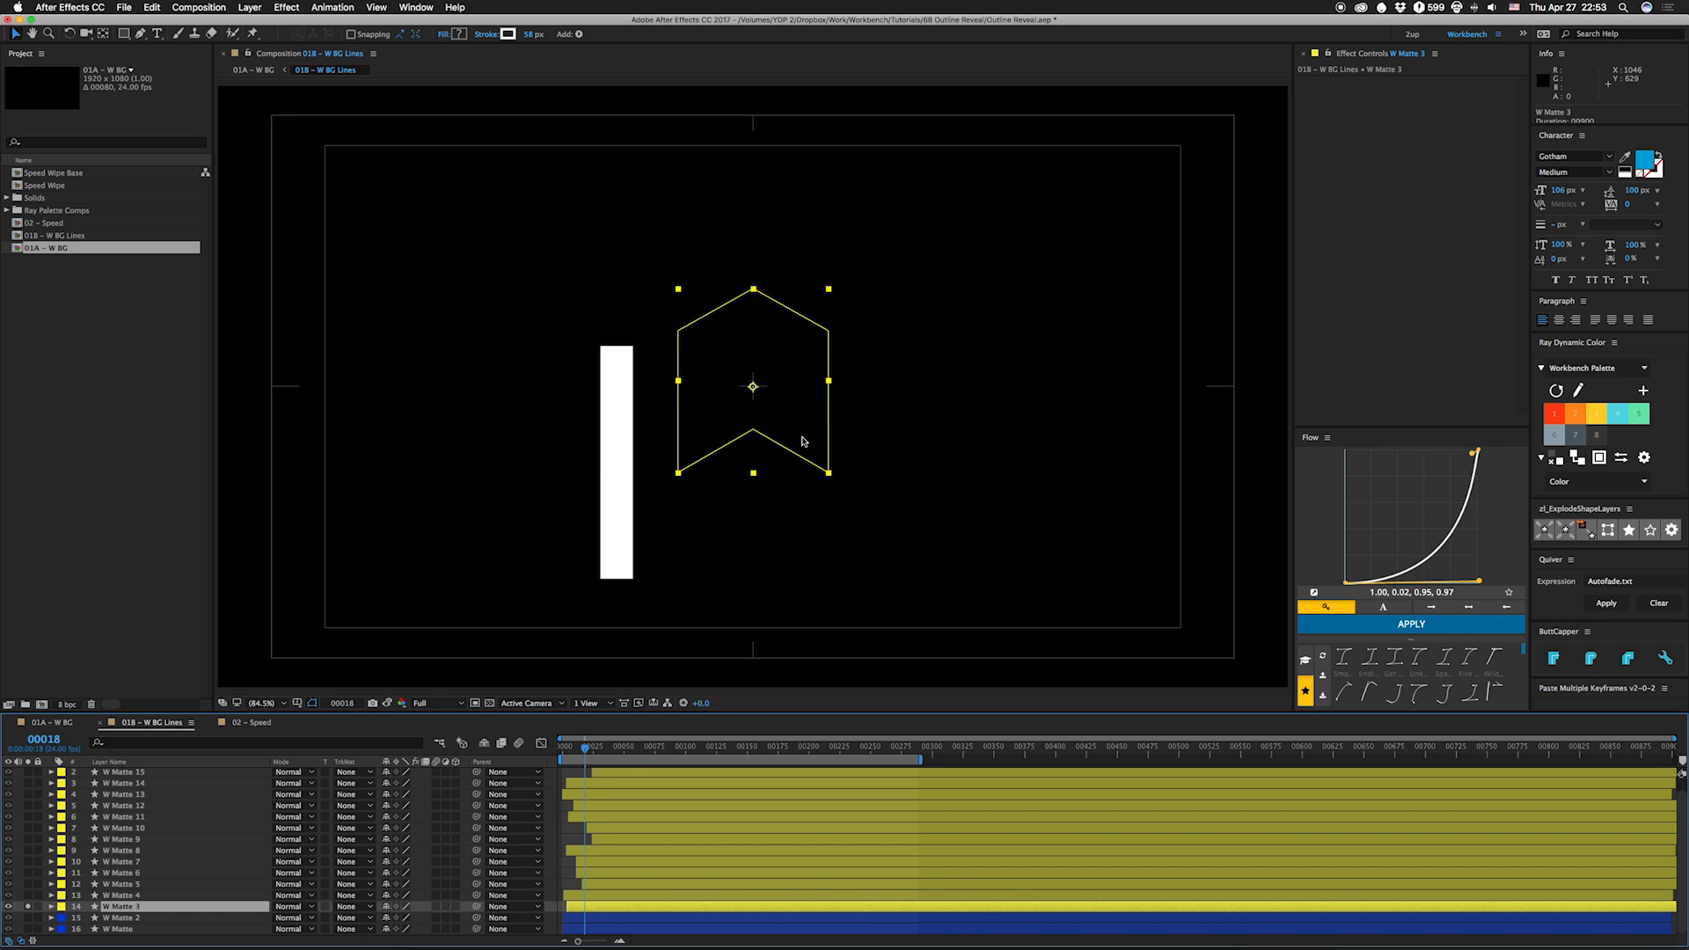
mouse_move(605, 490)
text(amount)
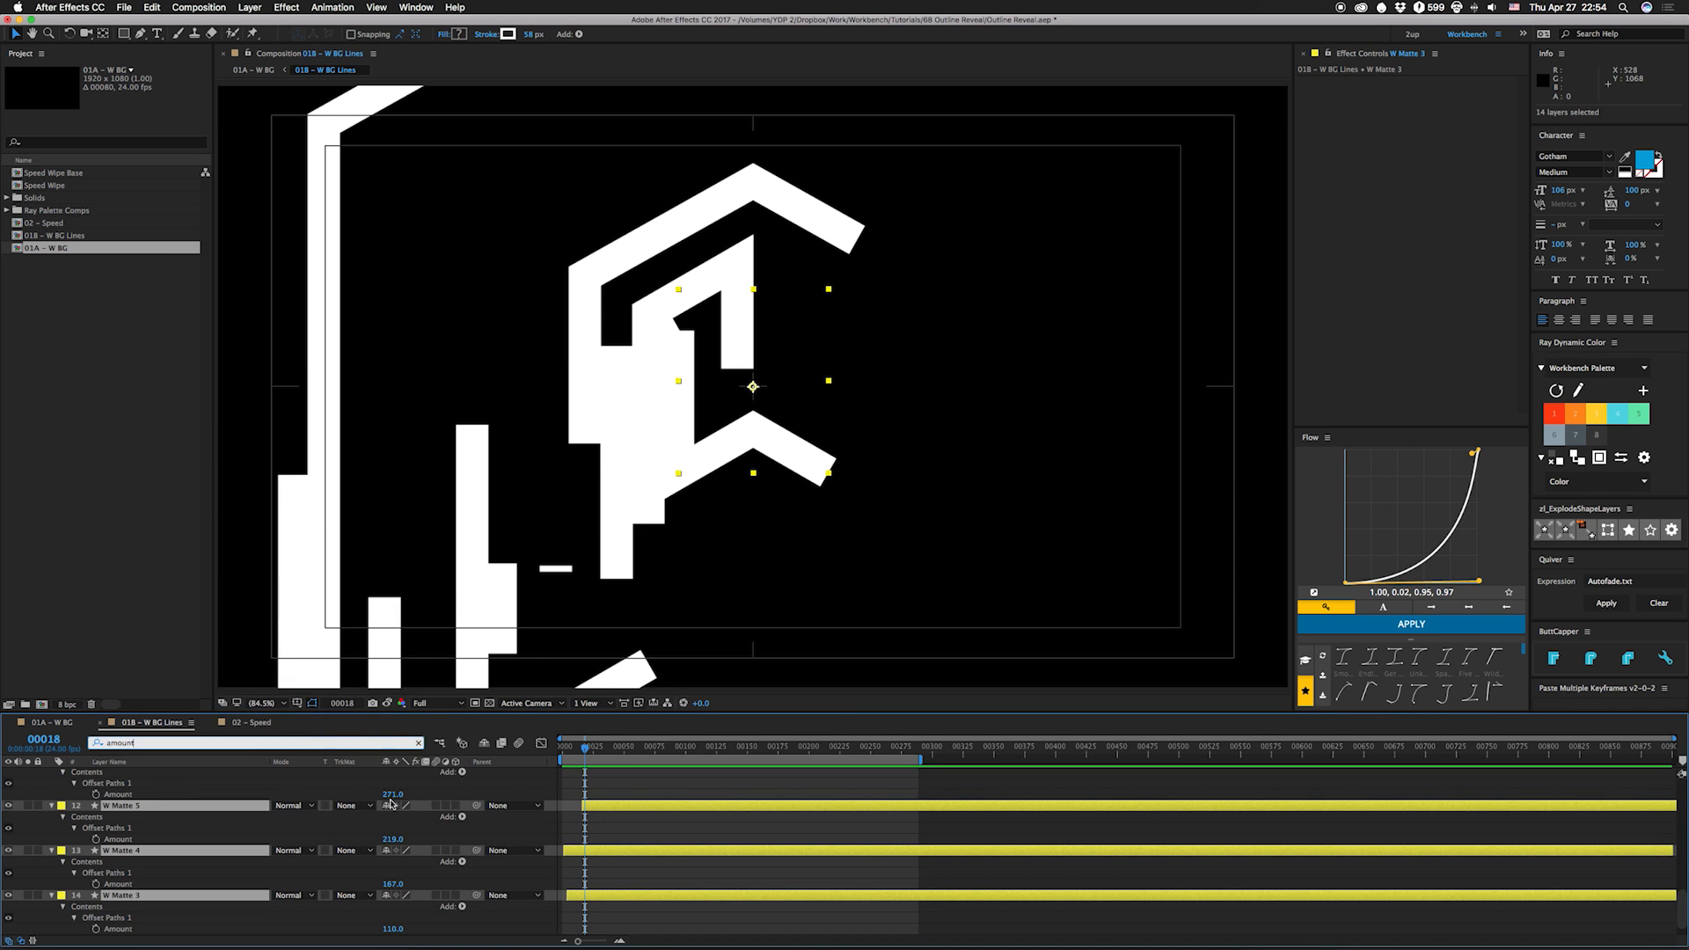
mouse_move(516, 51)
text(offset)
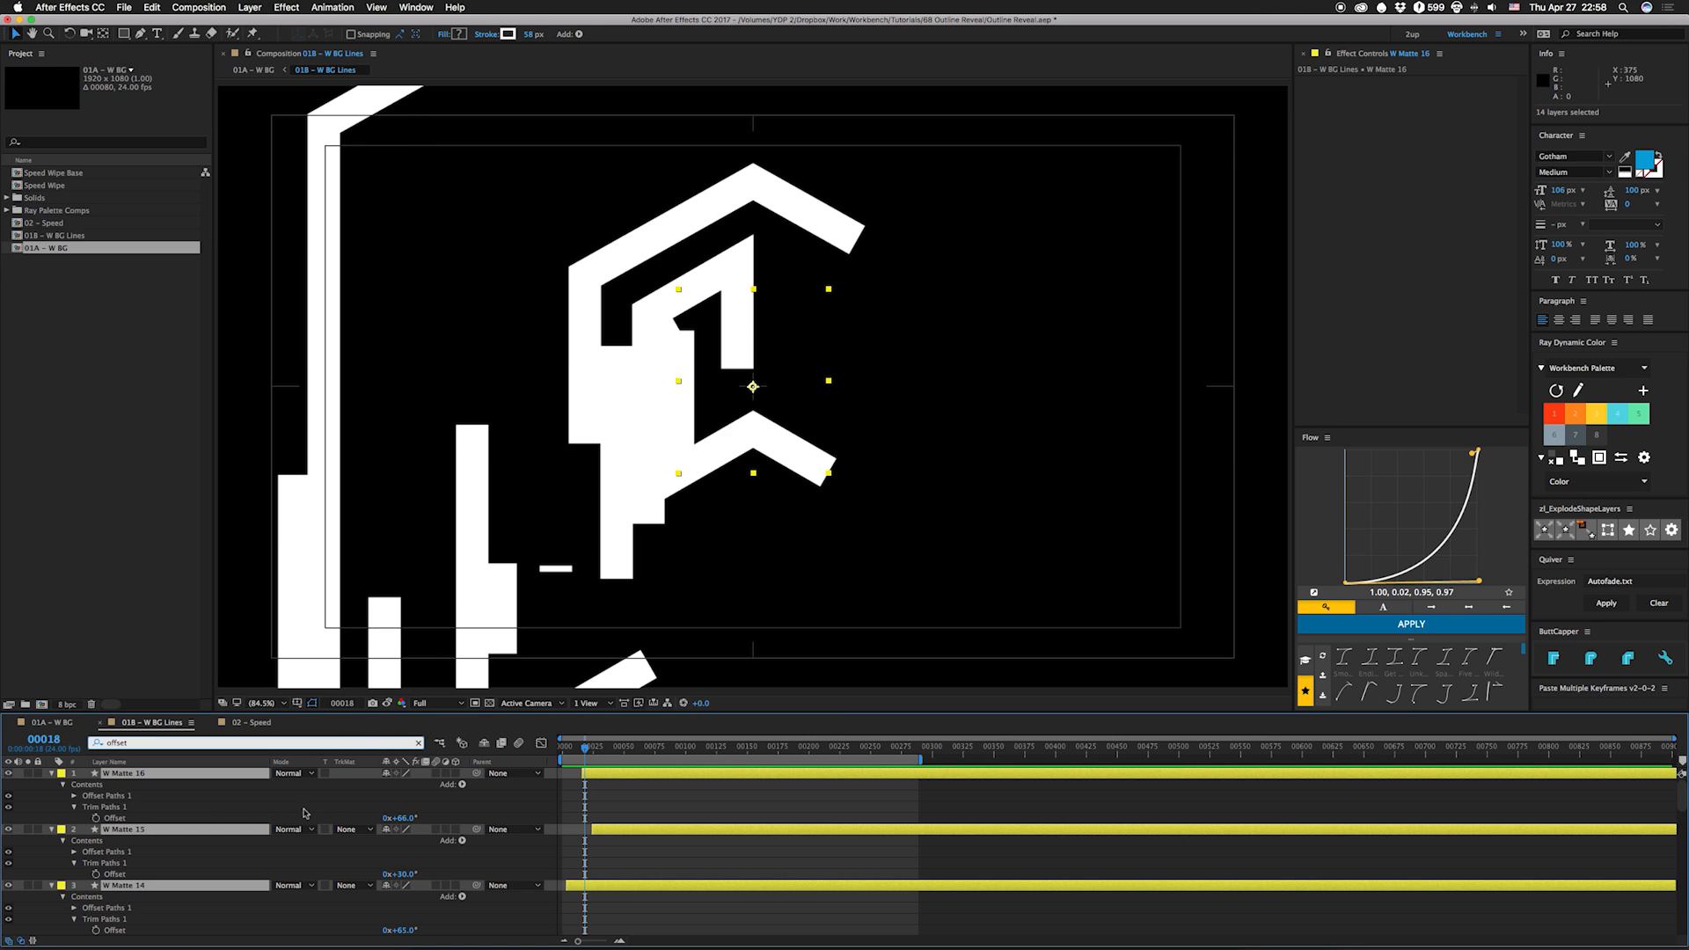
mouse_move(468, 855)
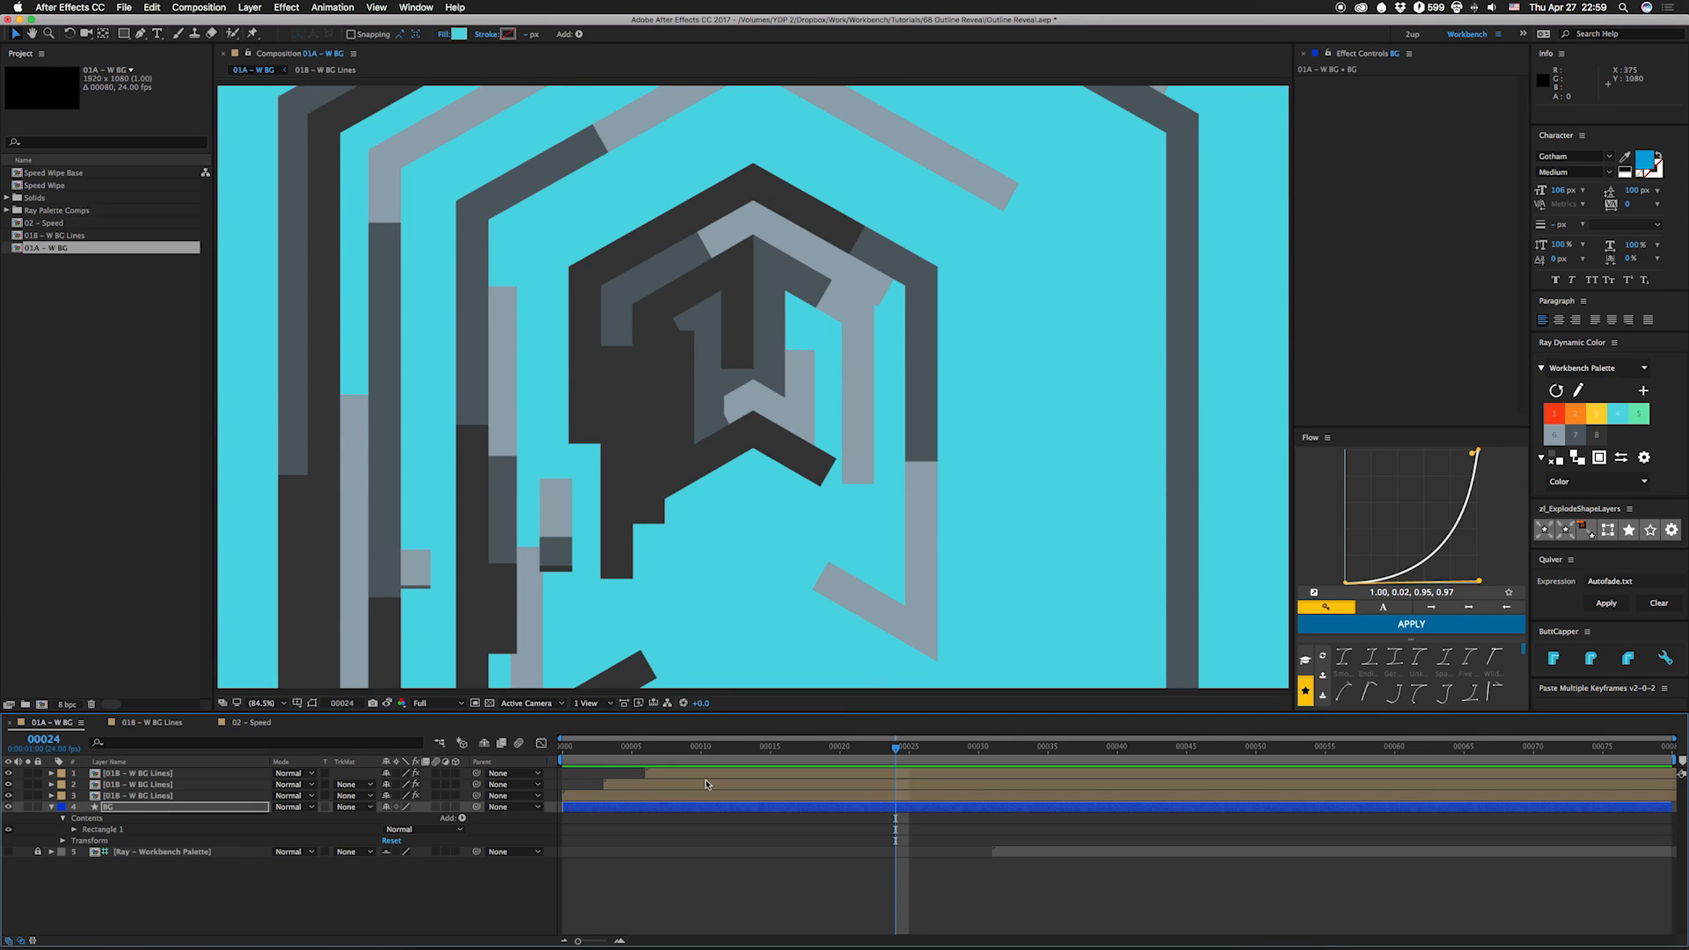
mouse_move(558, 552)
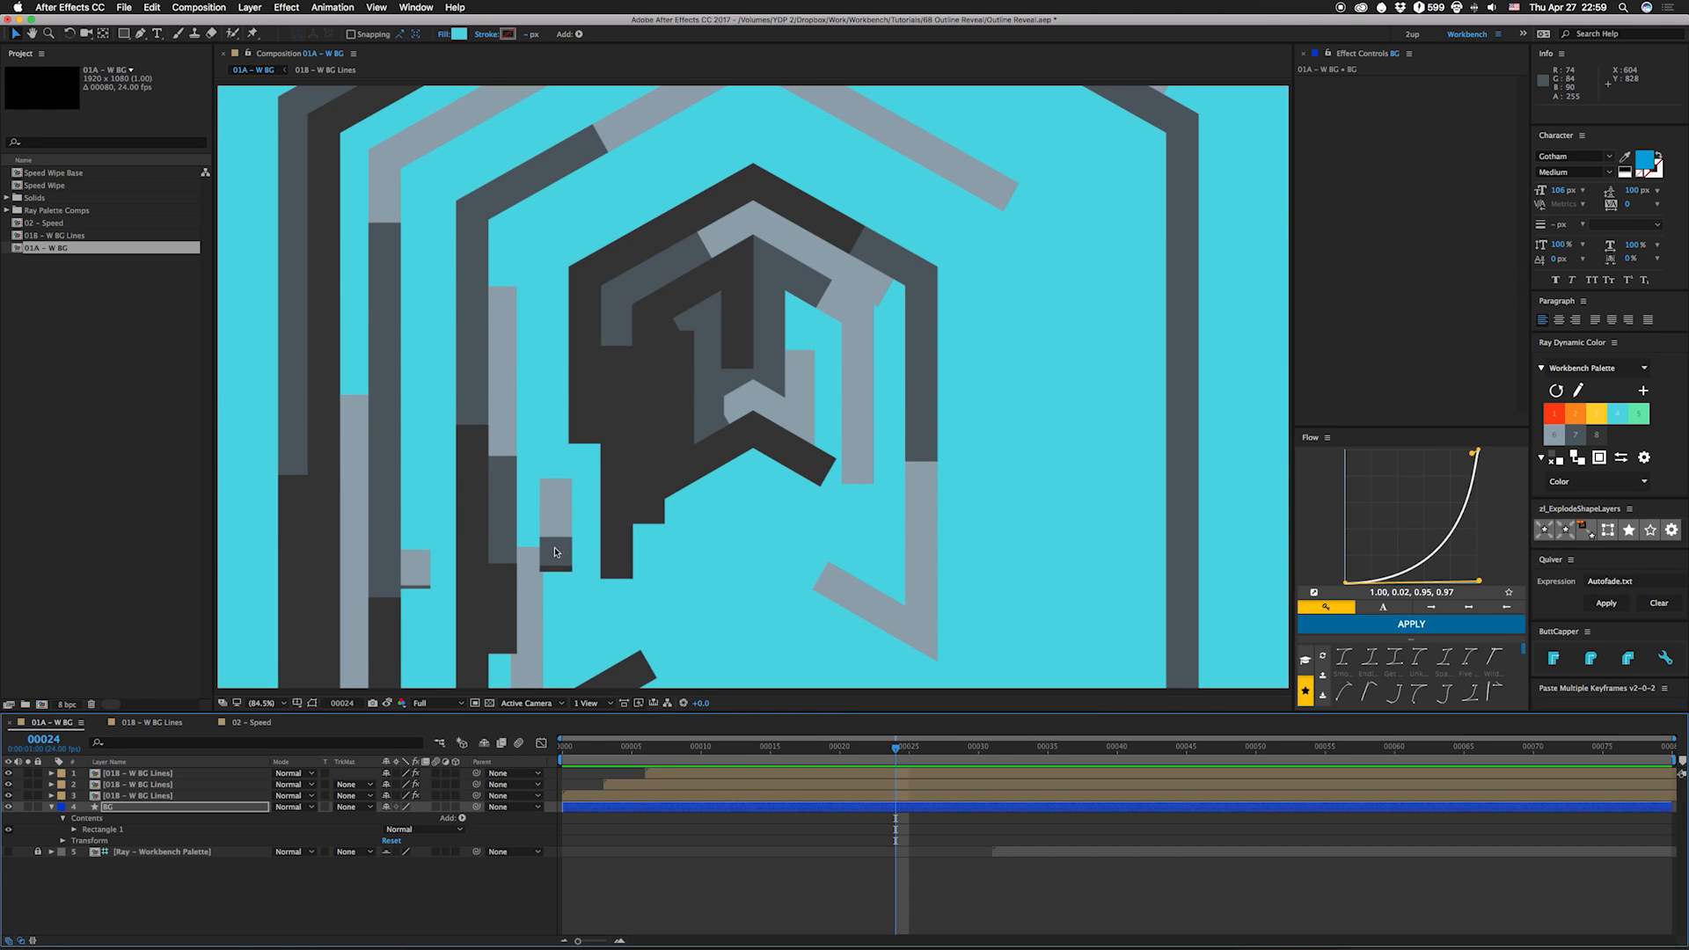
mouse_move(556, 574)
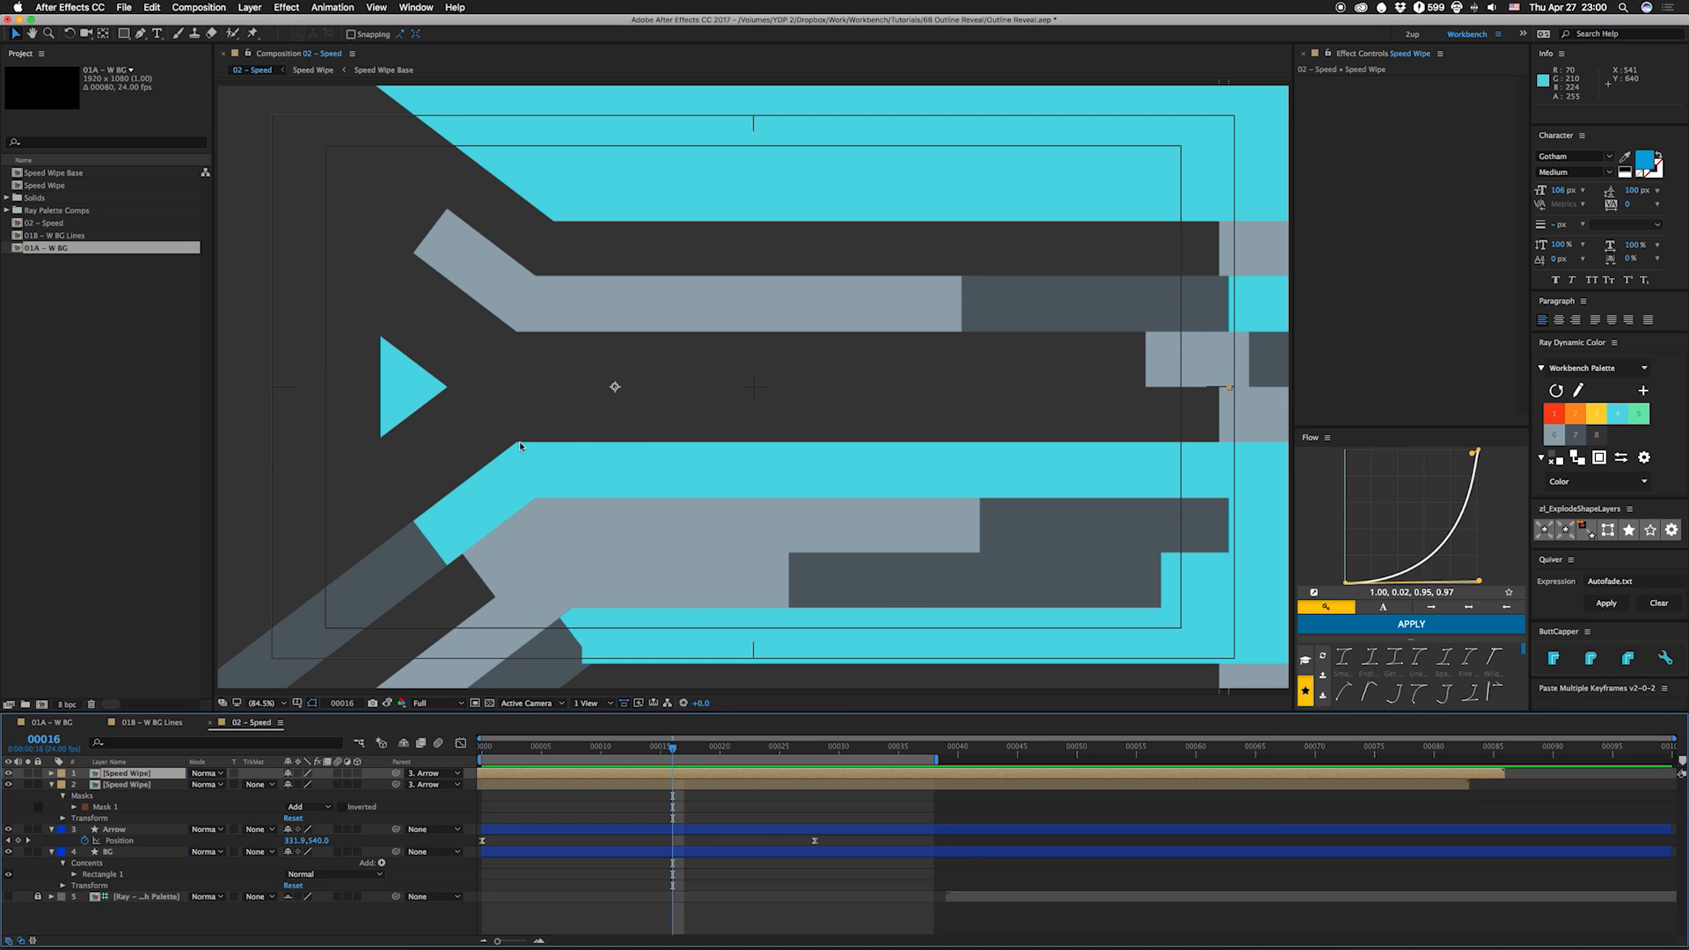
mouse_move(430, 408)
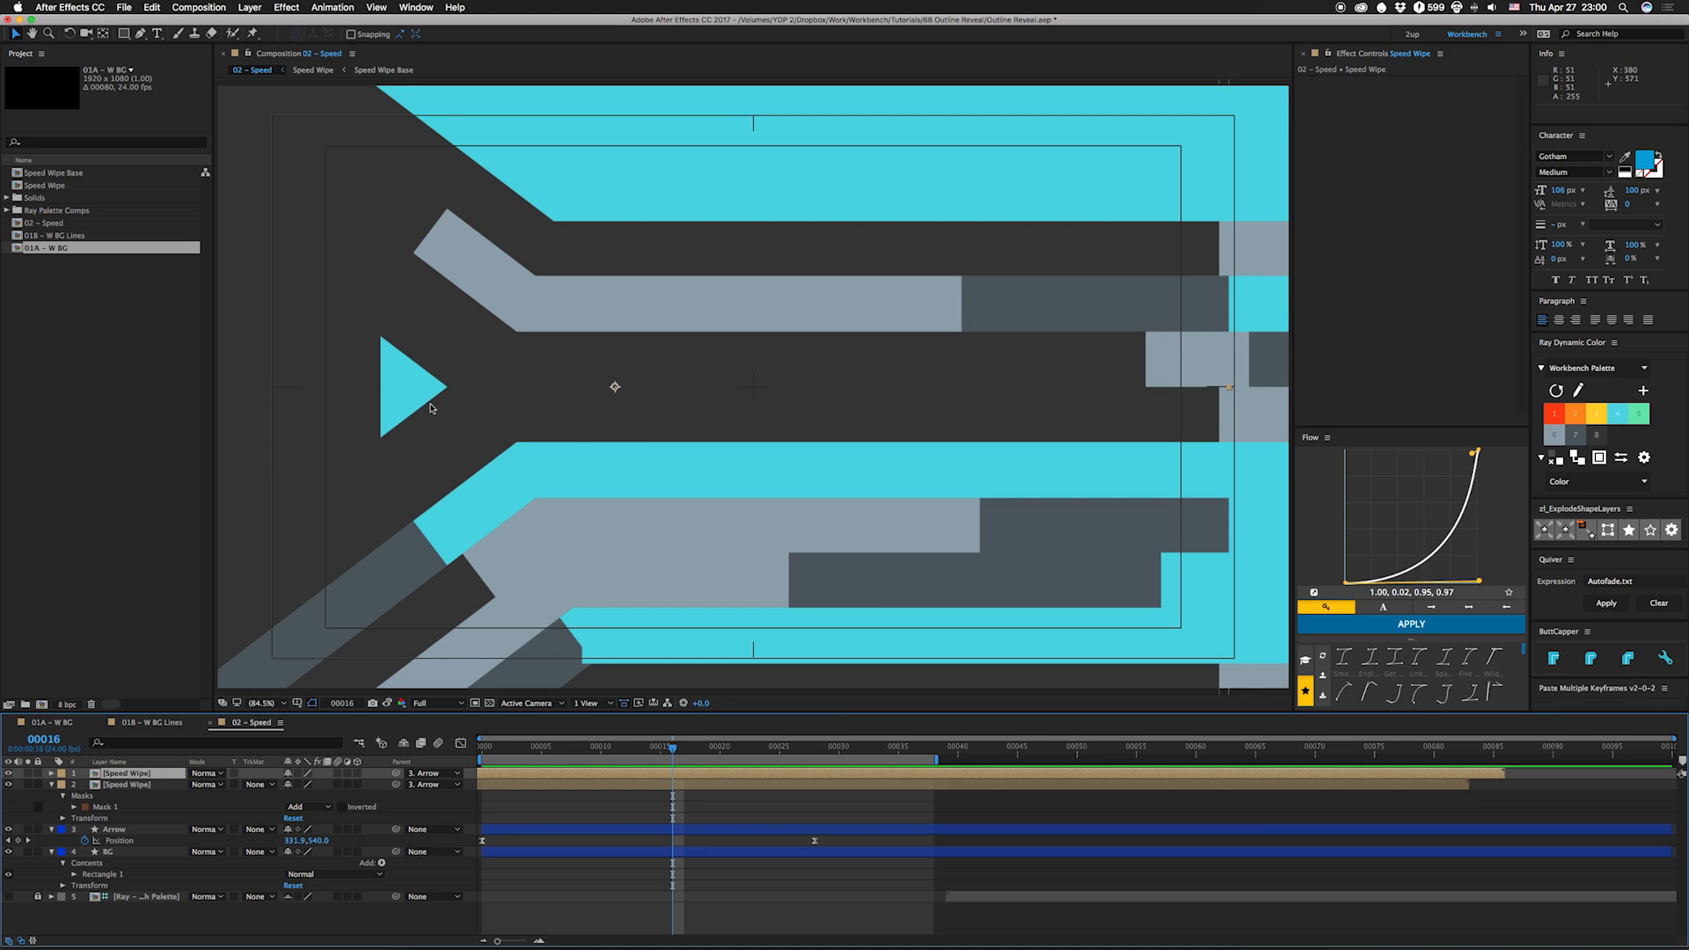
mouse_move(519, 452)
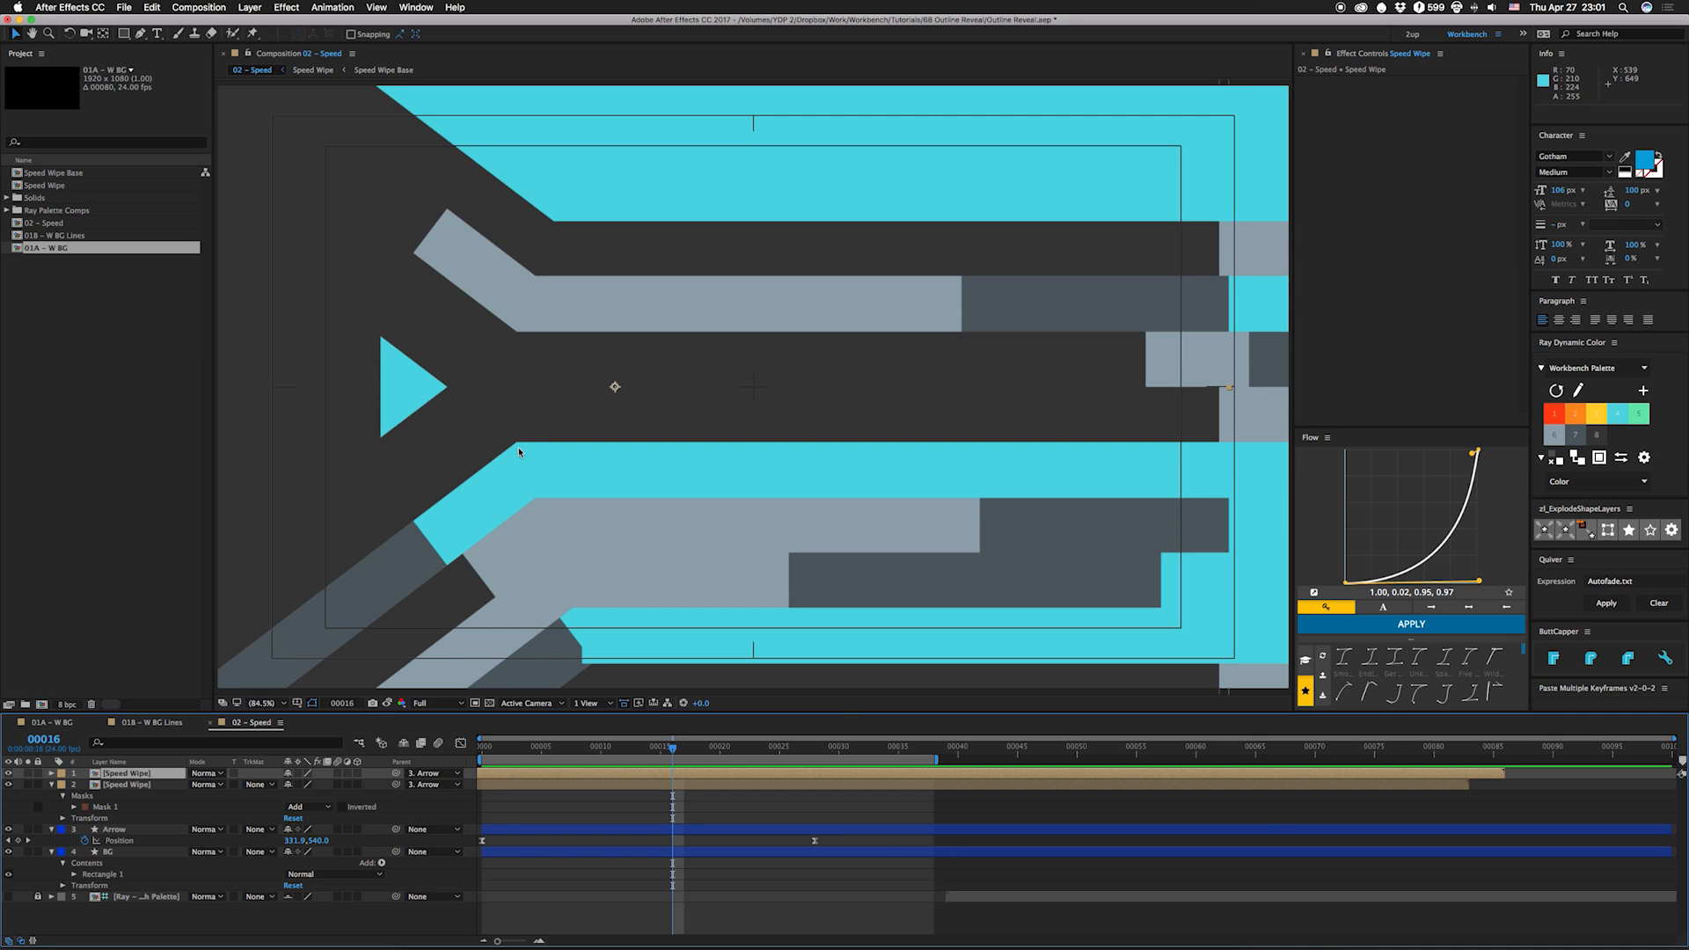
mouse_move(508, 752)
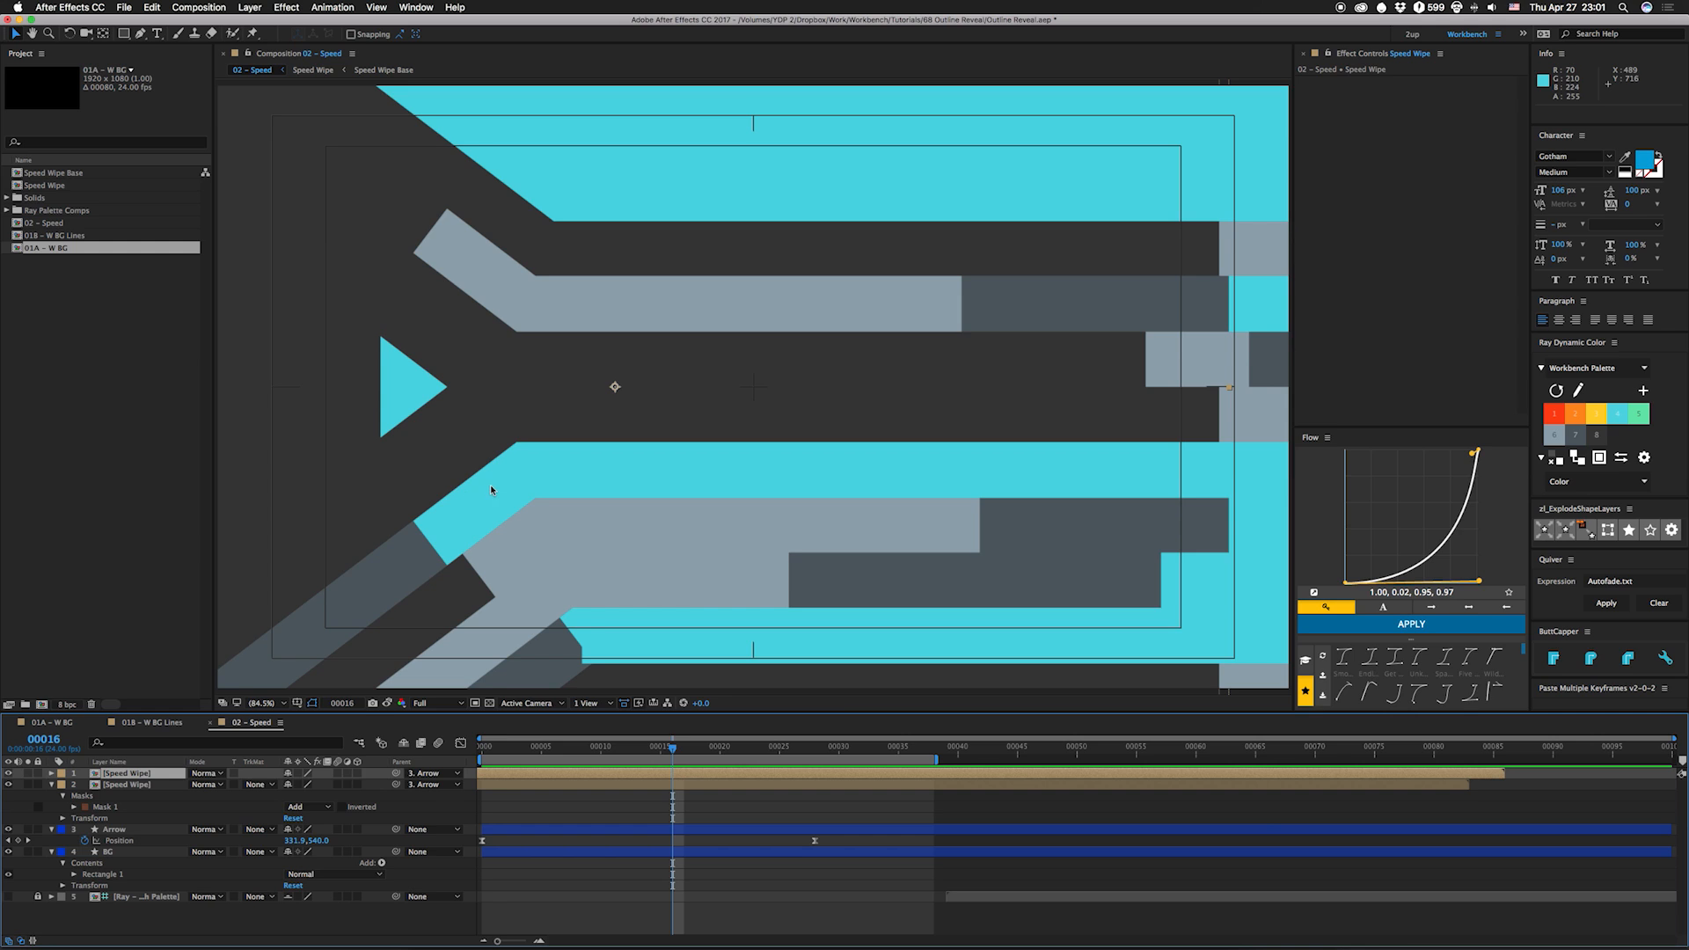
mouse_move(542, 487)
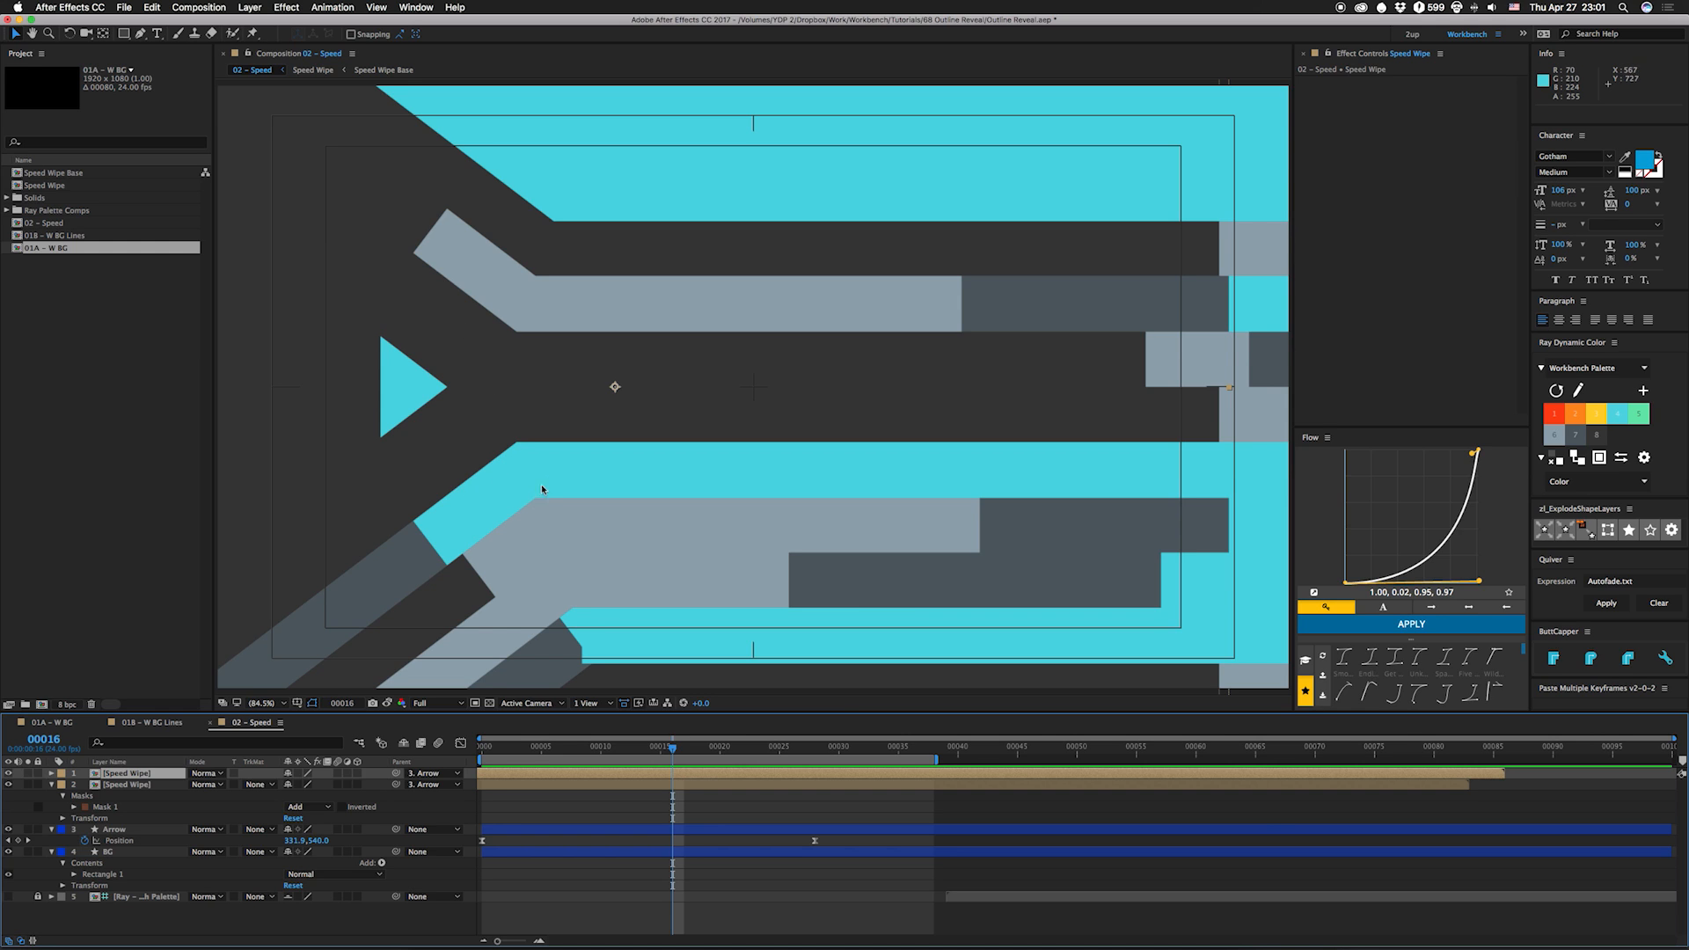
mouse_move(181, 698)
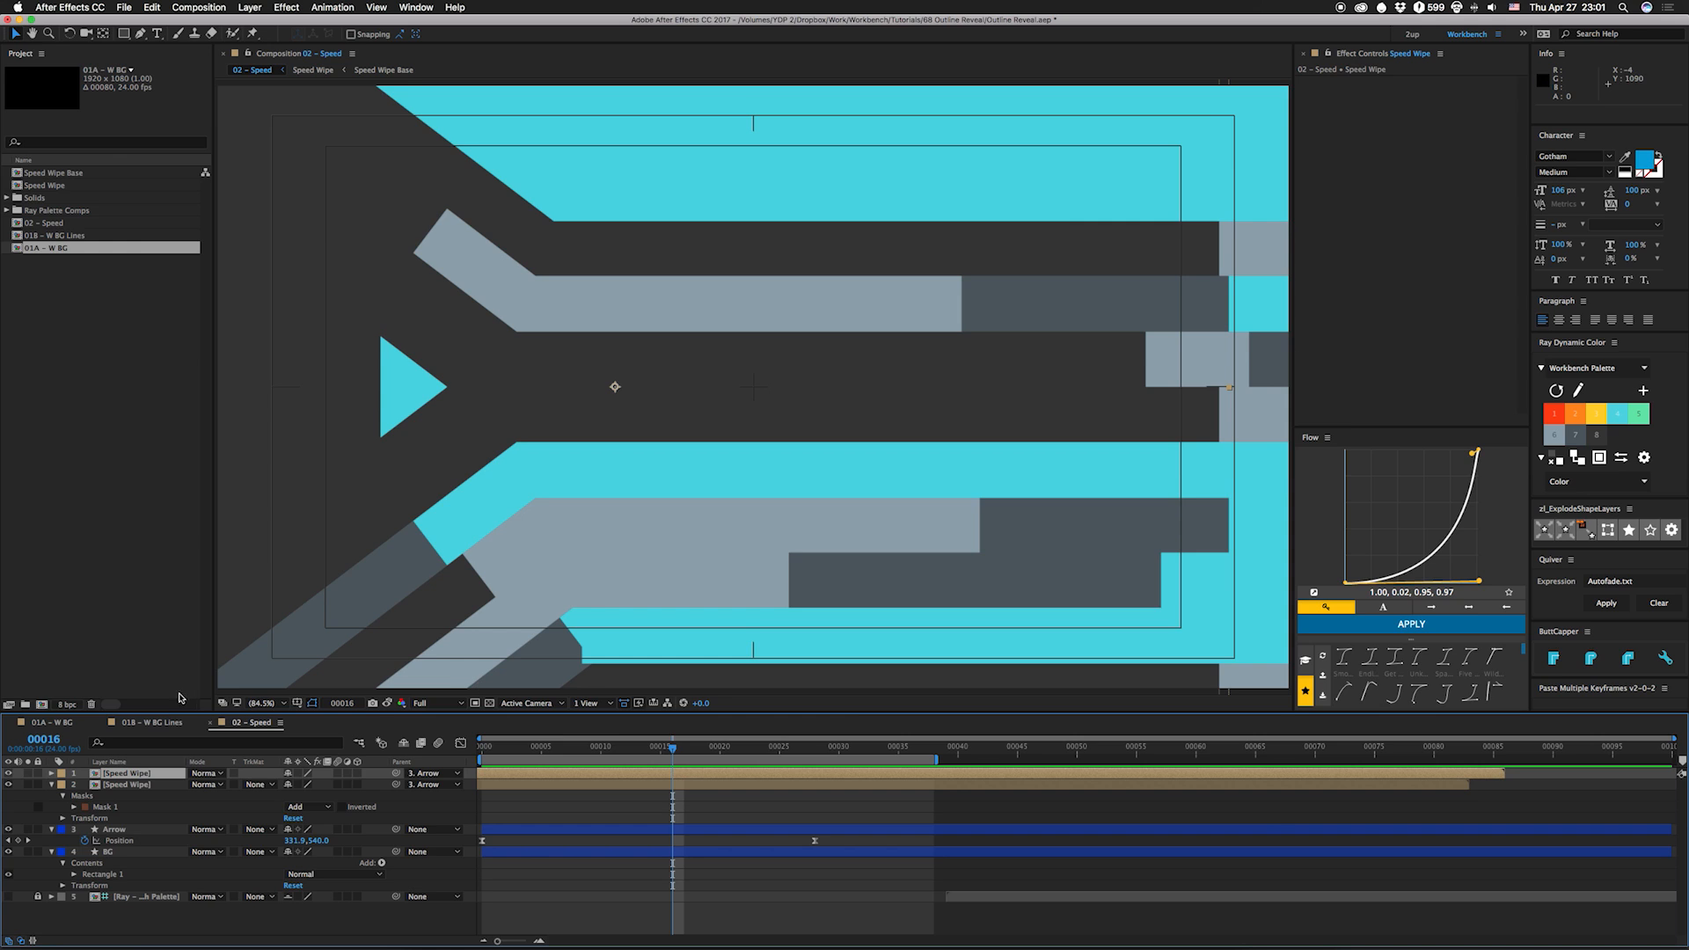
mouse_move(1335, 542)
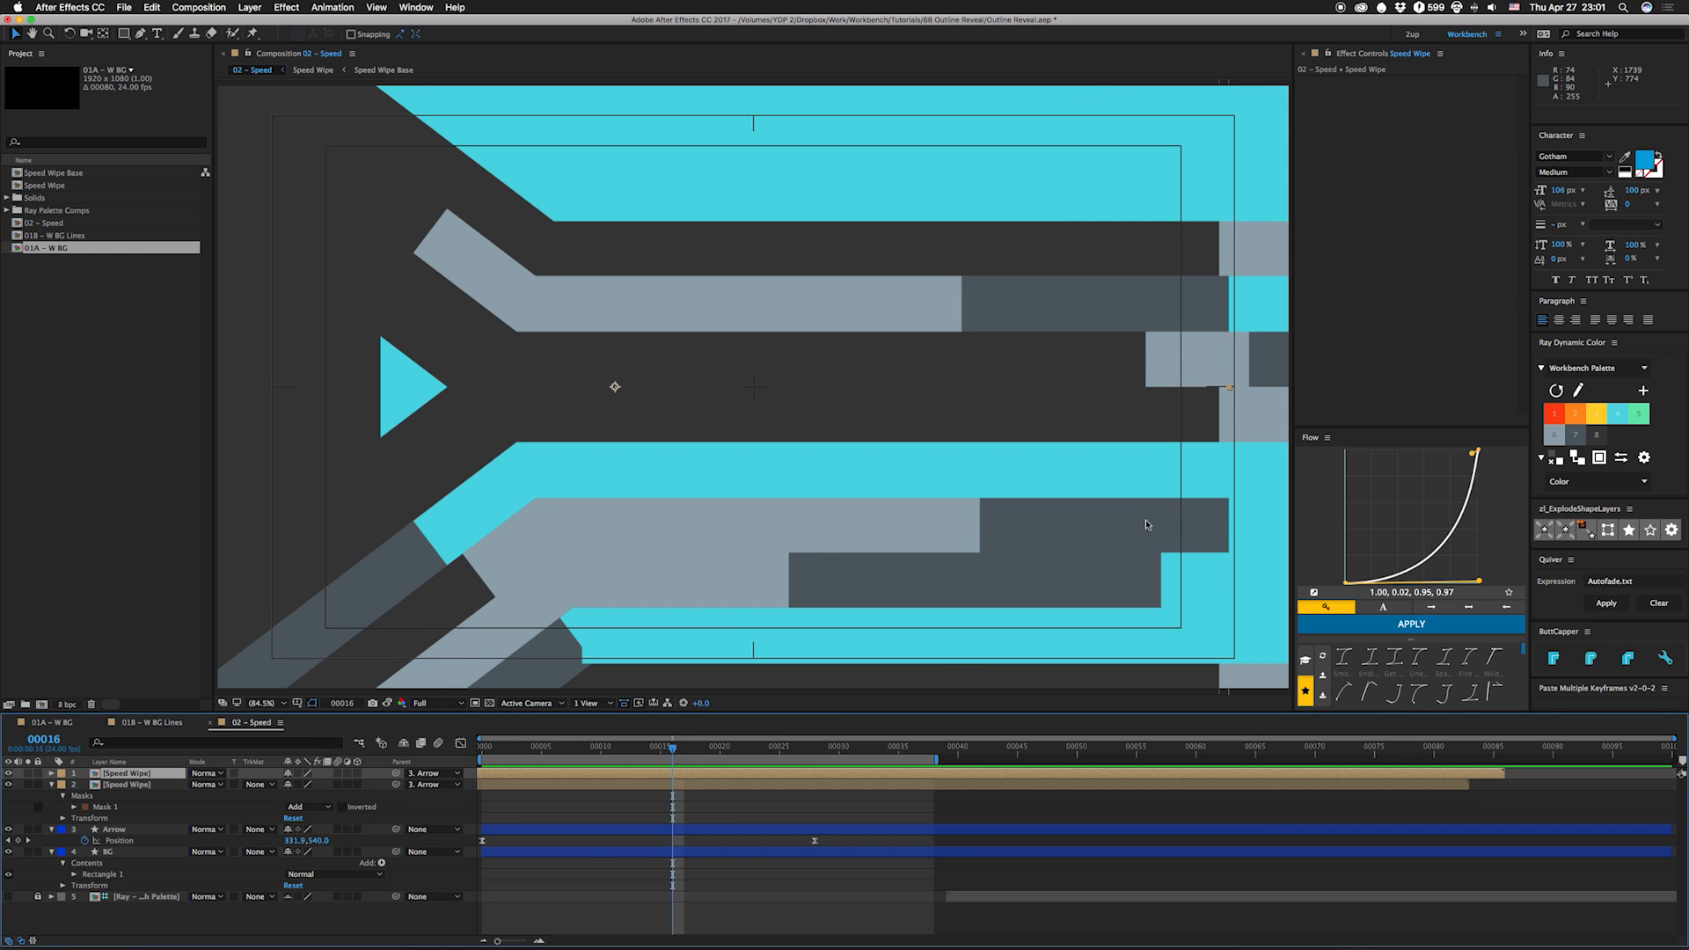
mouse_move(1091, 600)
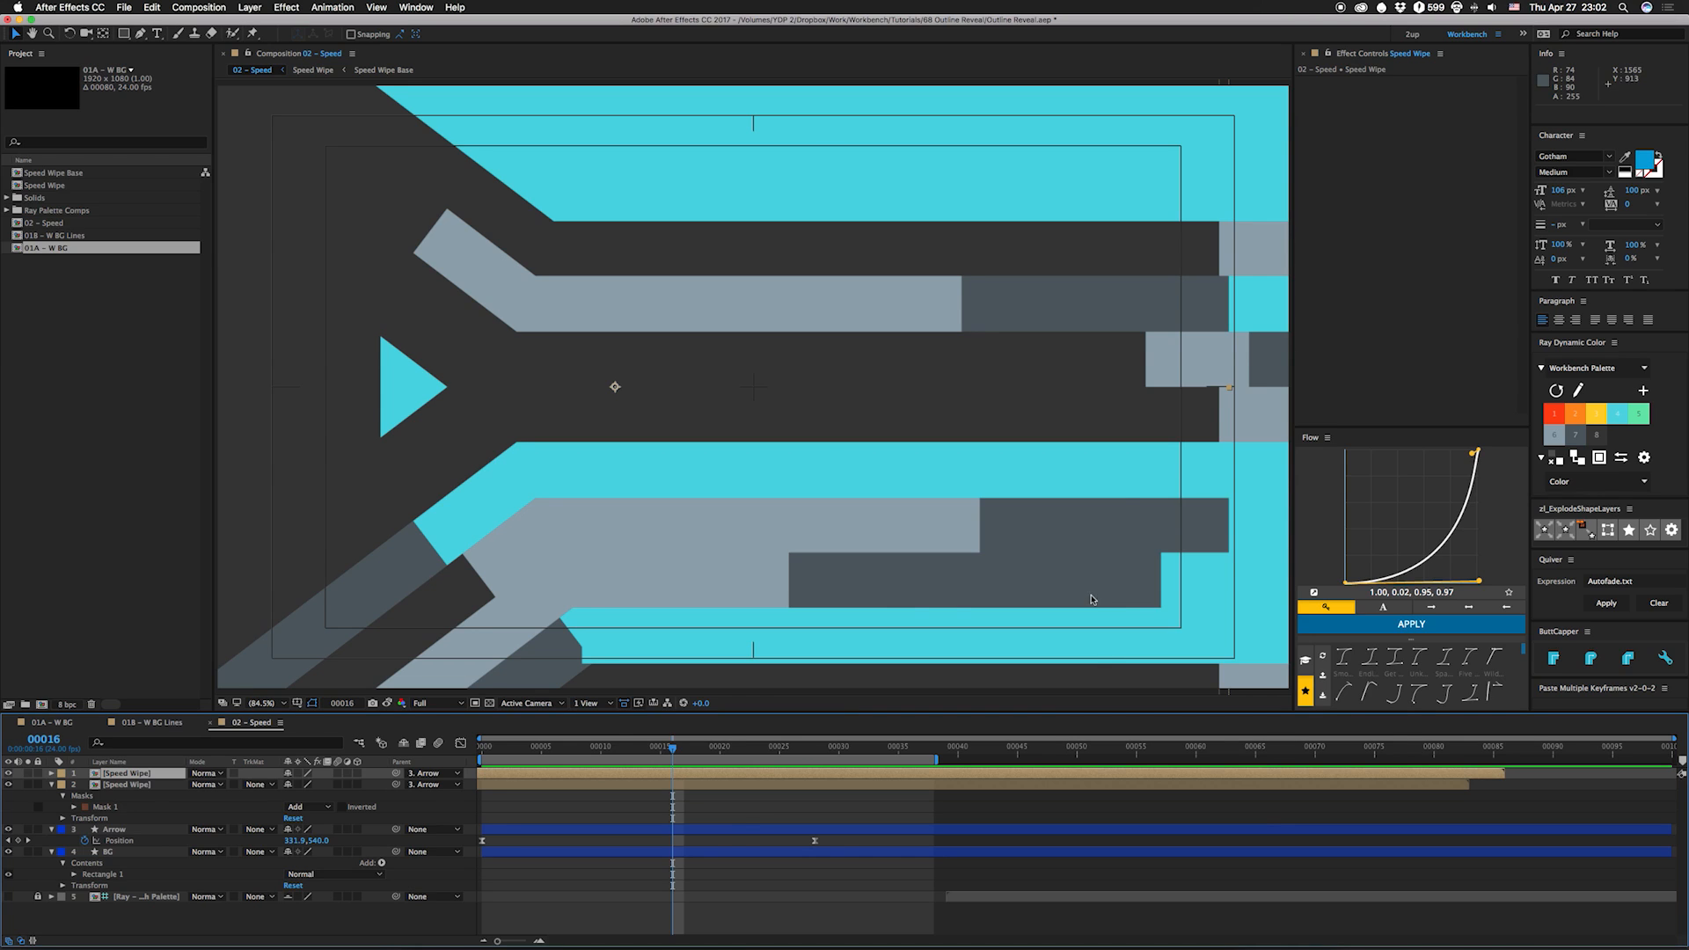
mouse_move(380, 414)
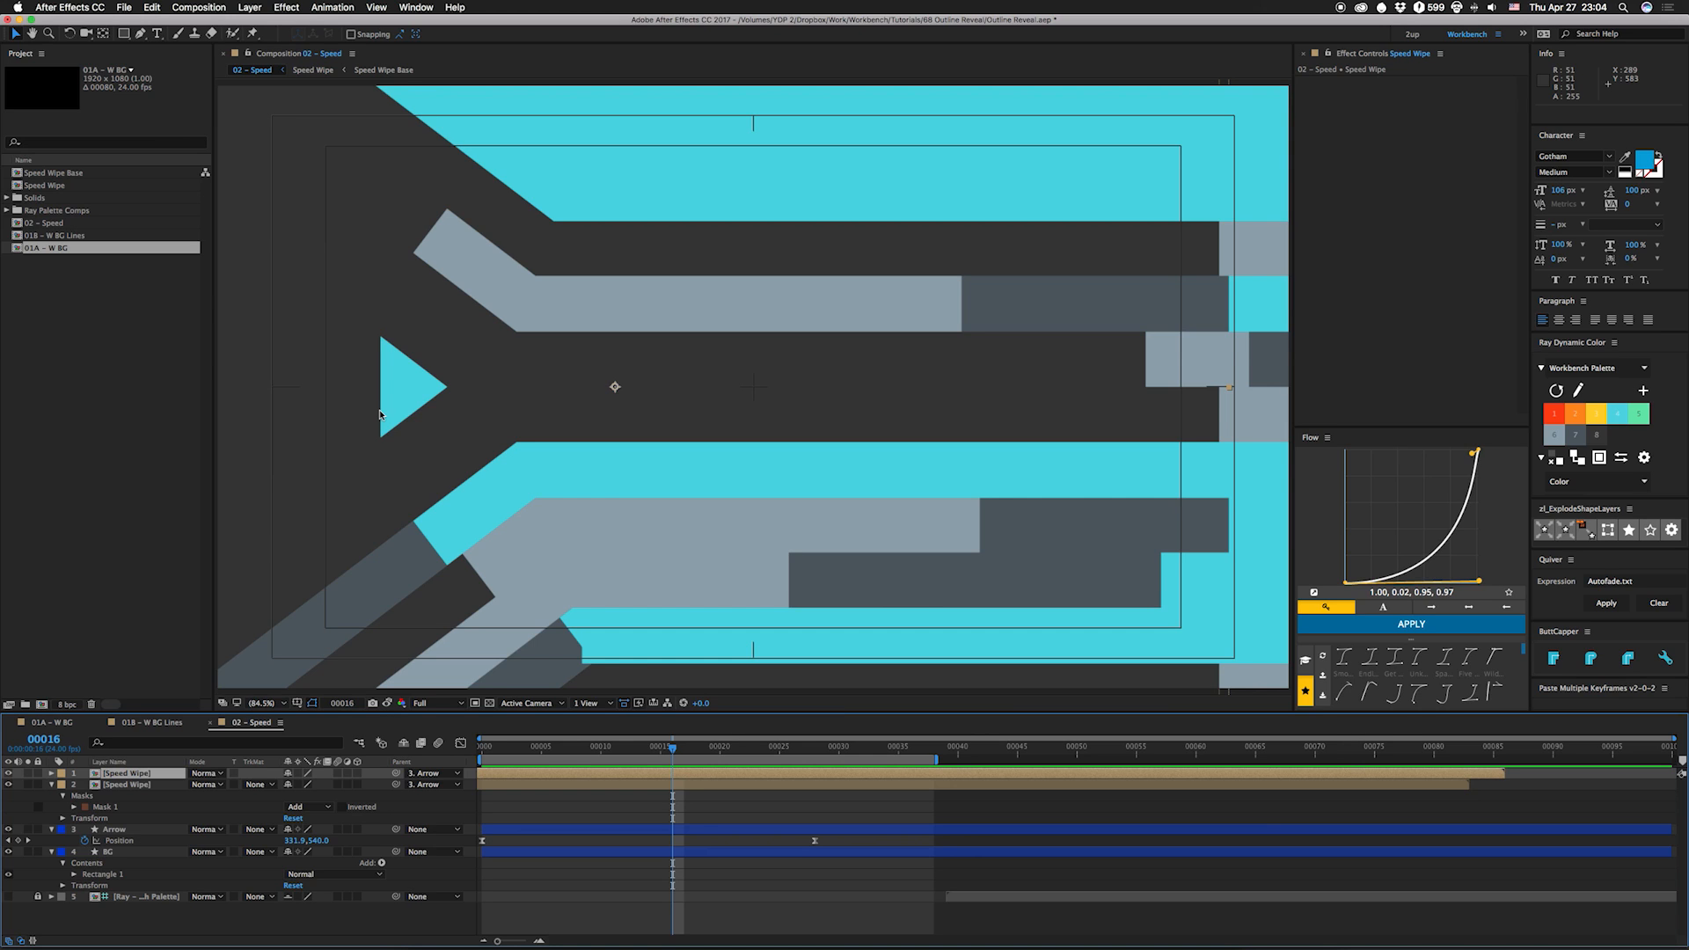
mouse_move(482, 434)
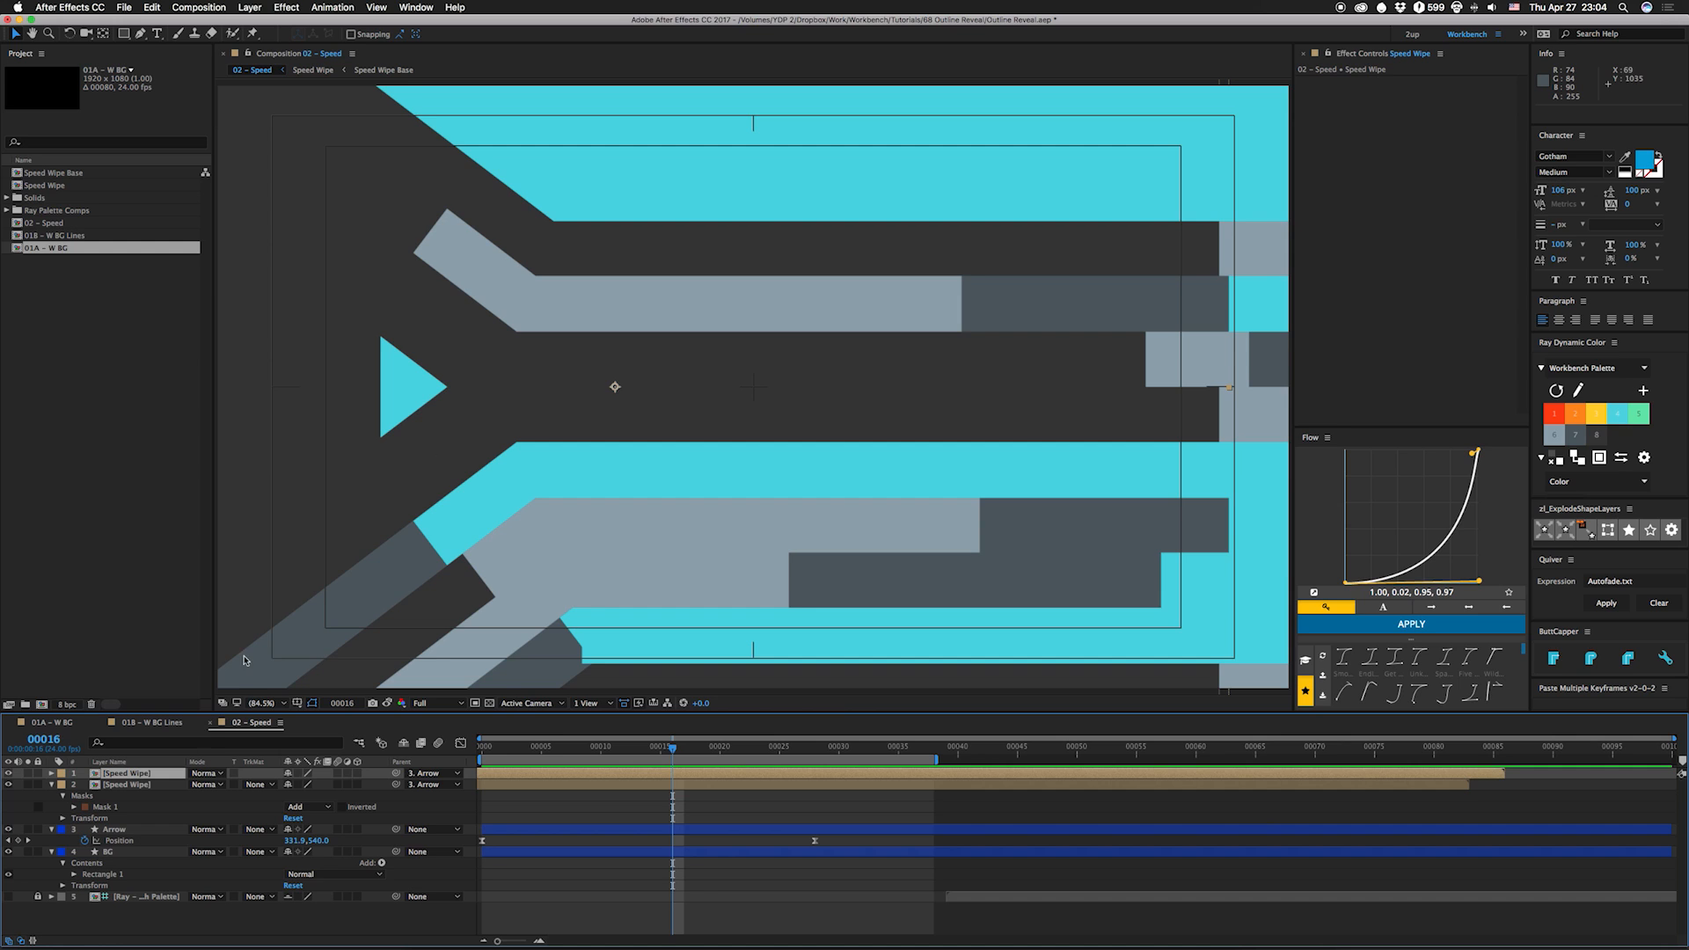
mouse_move(304, 614)
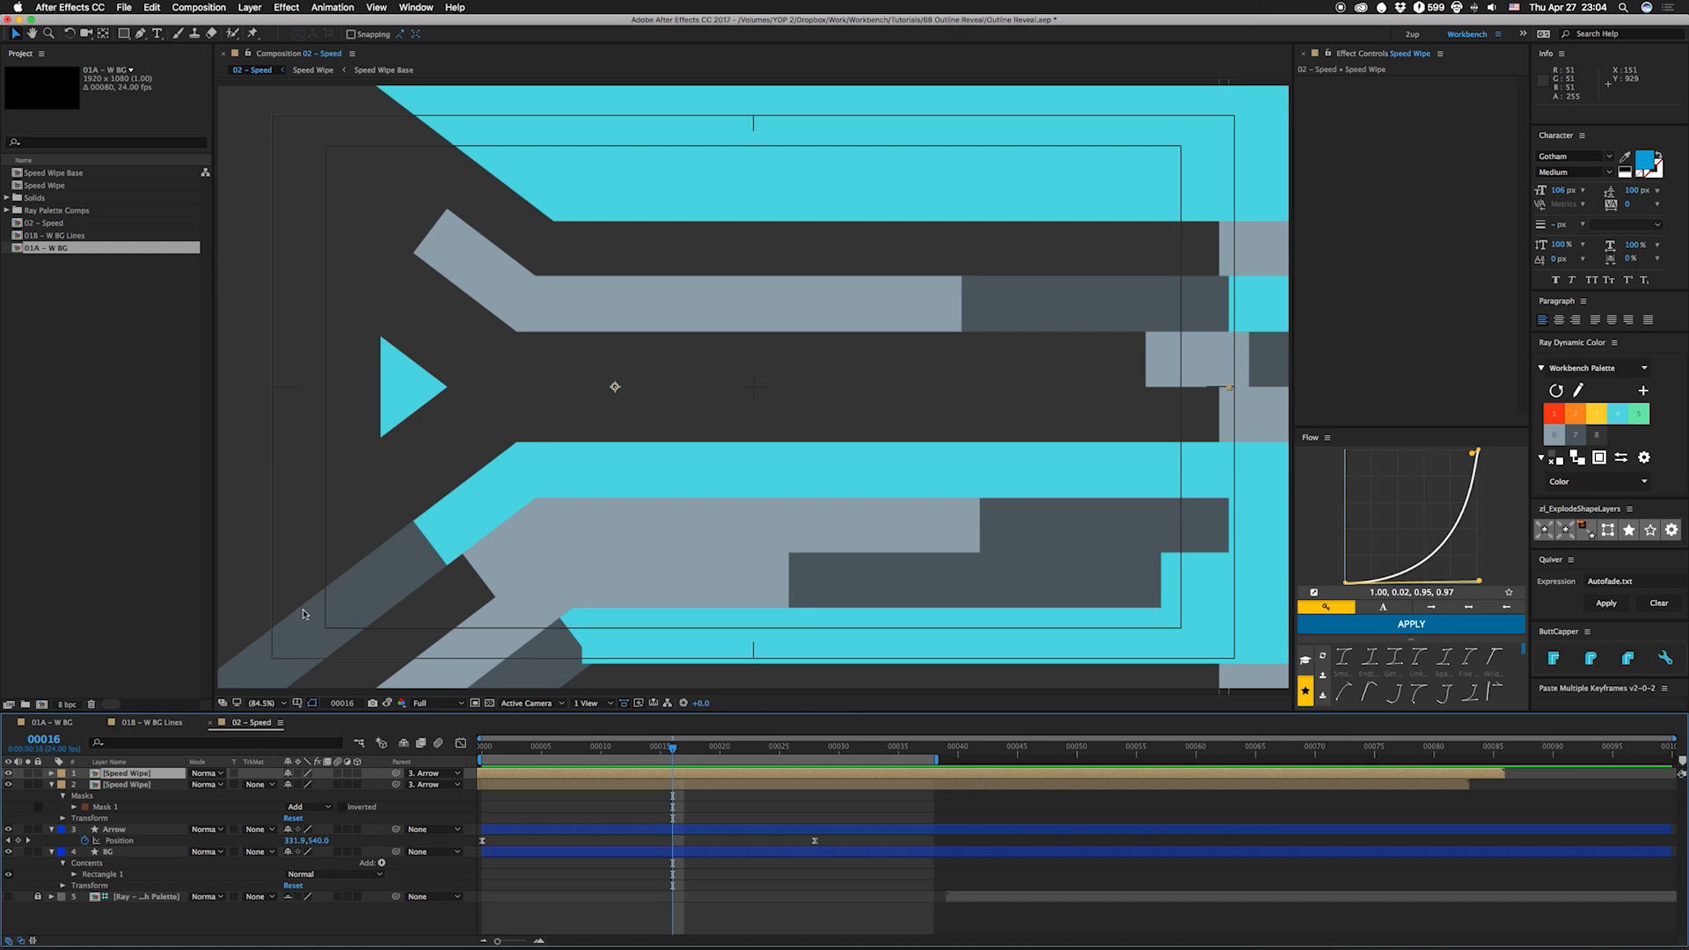
mouse_move(545, 489)
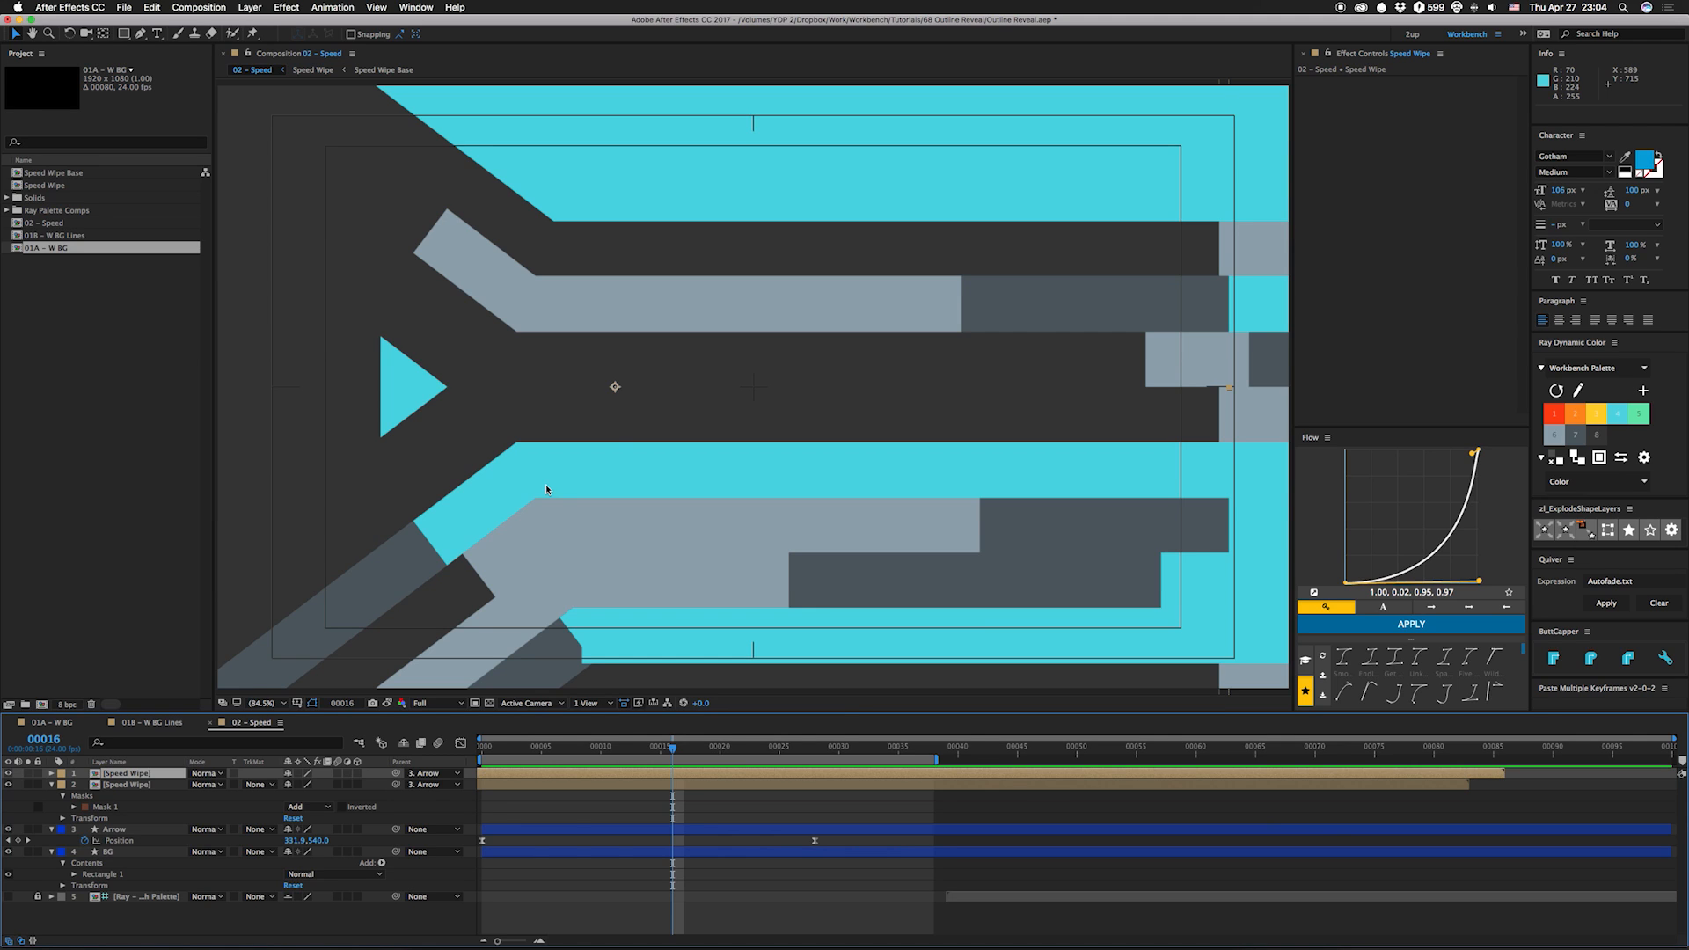
mouse_move(513, 385)
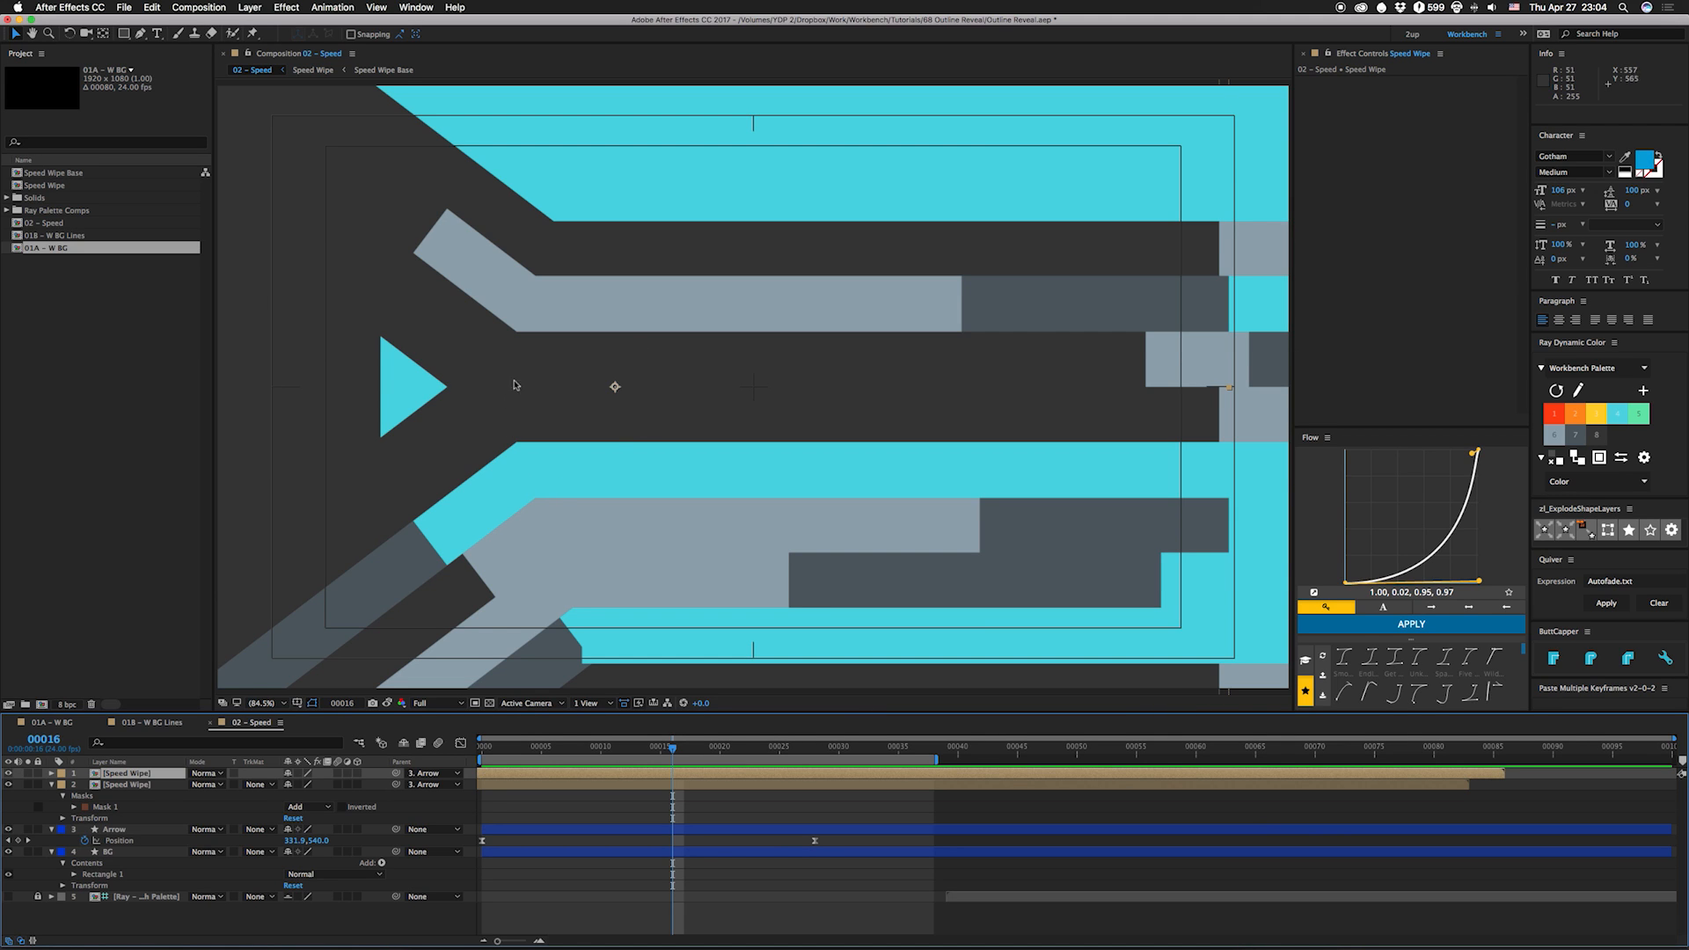